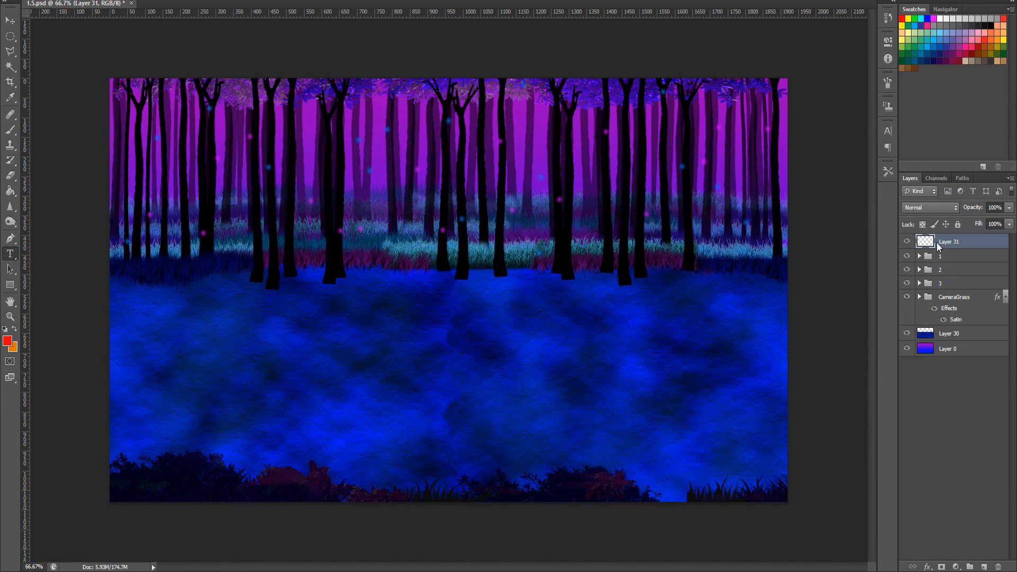
Hide and re-show the empty top layer and the ground layer to preview their contribution
{"action": "left_click", "coordinate": [908, 242]}
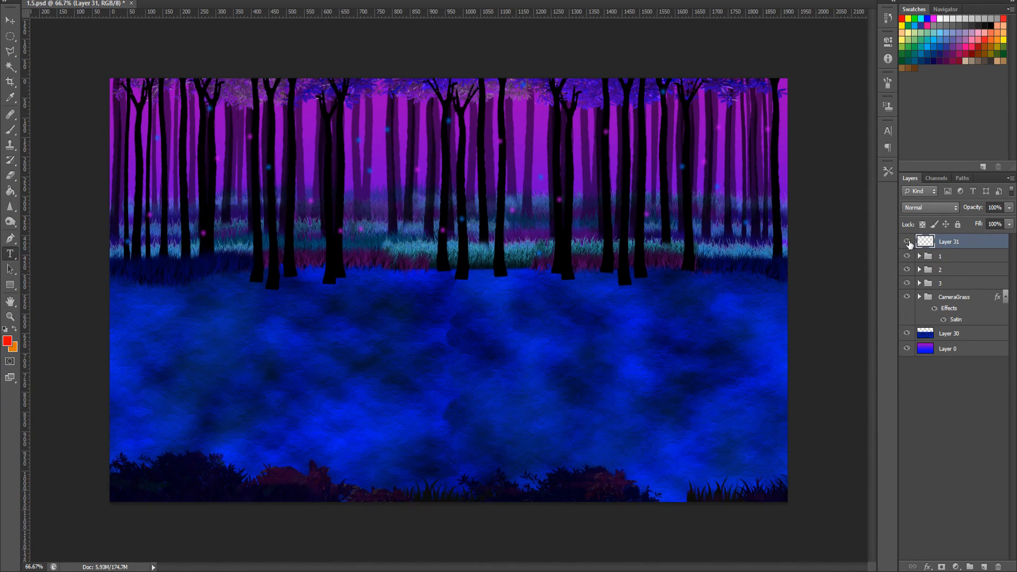
{"action": "left_click", "coordinate": [907, 242]}
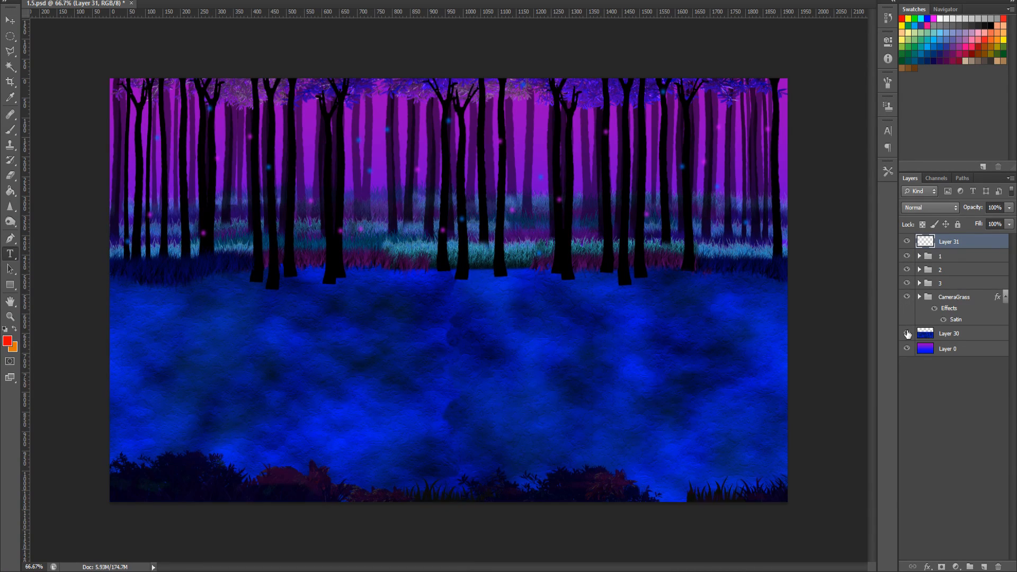
{"action": "left_click", "coordinate": [908, 350]}
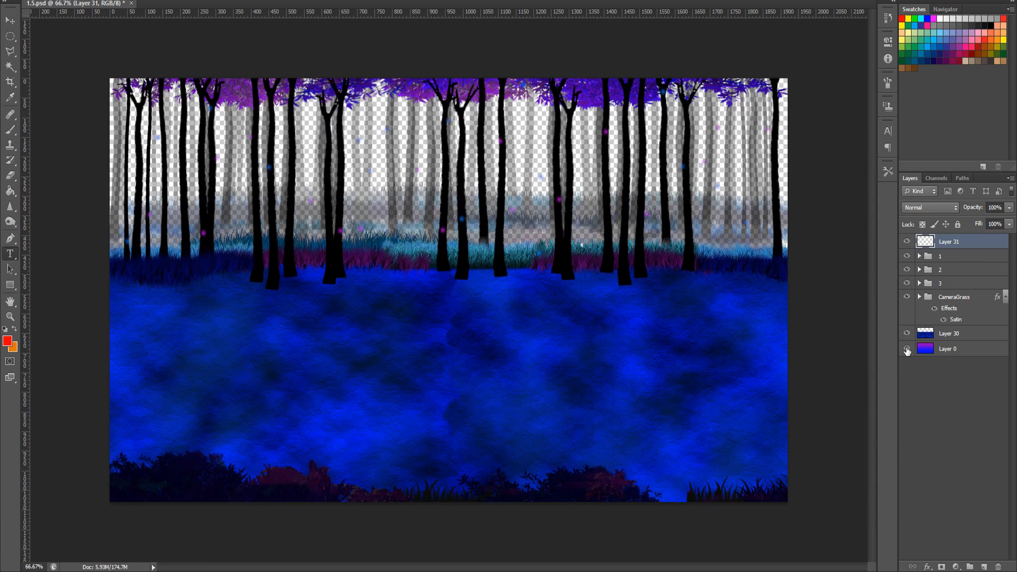
{"action": "left_click", "coordinate": [908, 350]}
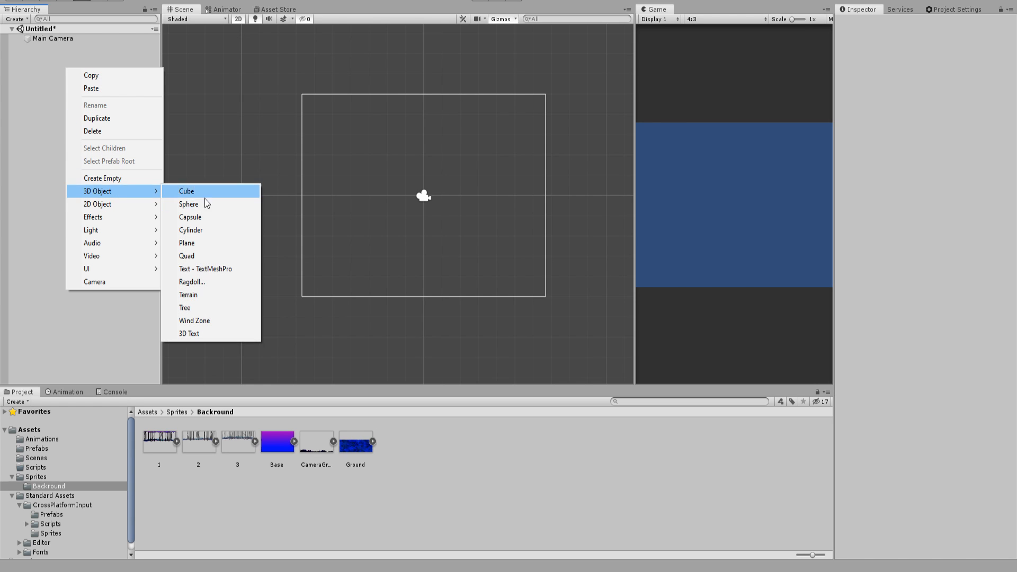
Add a Quad and scale it to about 13.96 by 10.42 to fill the camera
{"action": "left_click", "coordinate": [187, 255]}
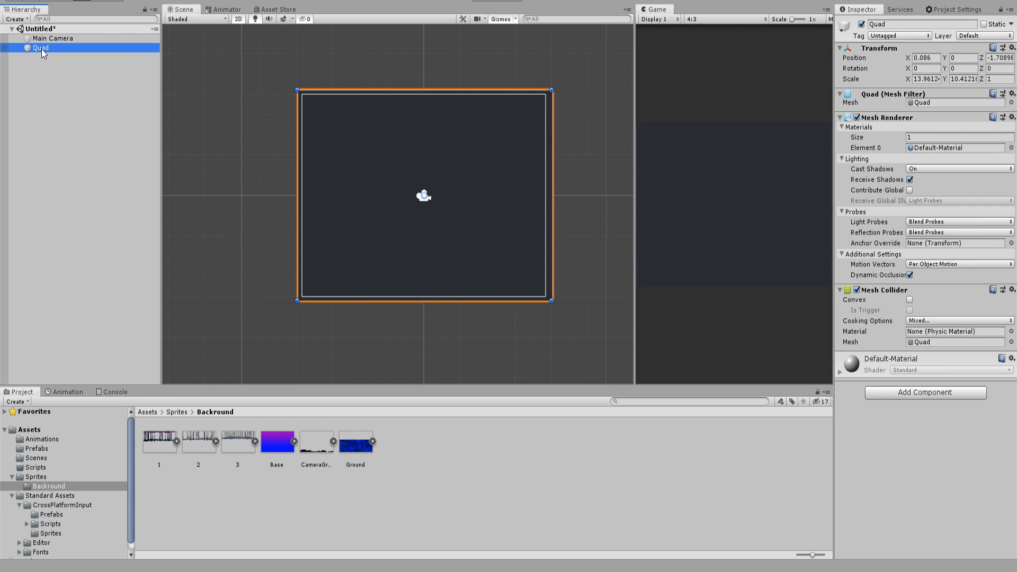
{"action": "mouse_move", "coordinate": [71, 68]}
{"action": "type", "text": "0"}
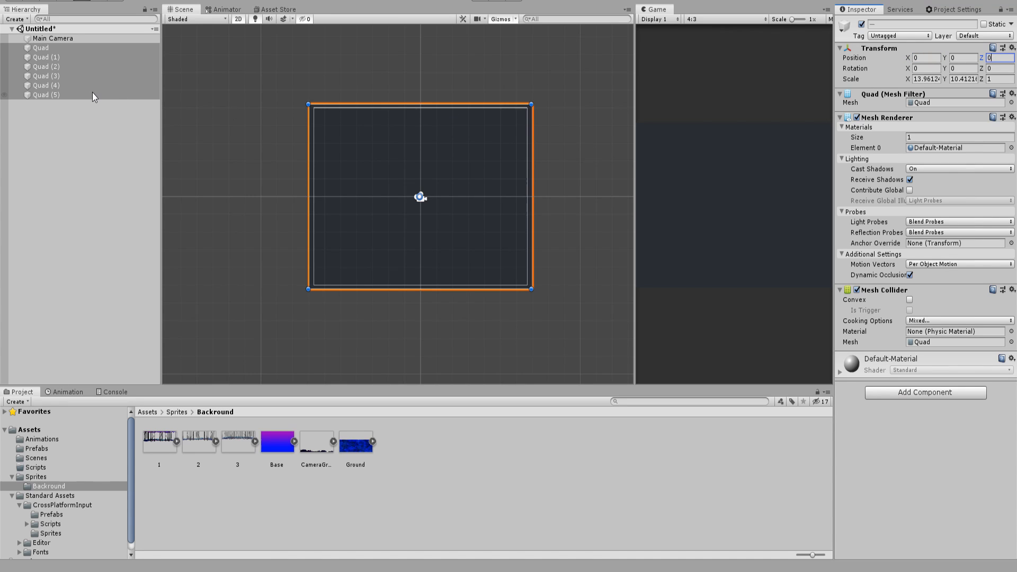
Duplicate the Quad into six at the origin and set Quad (5) Z position to 1
{"action": "left_click", "coordinate": [200, 116]}
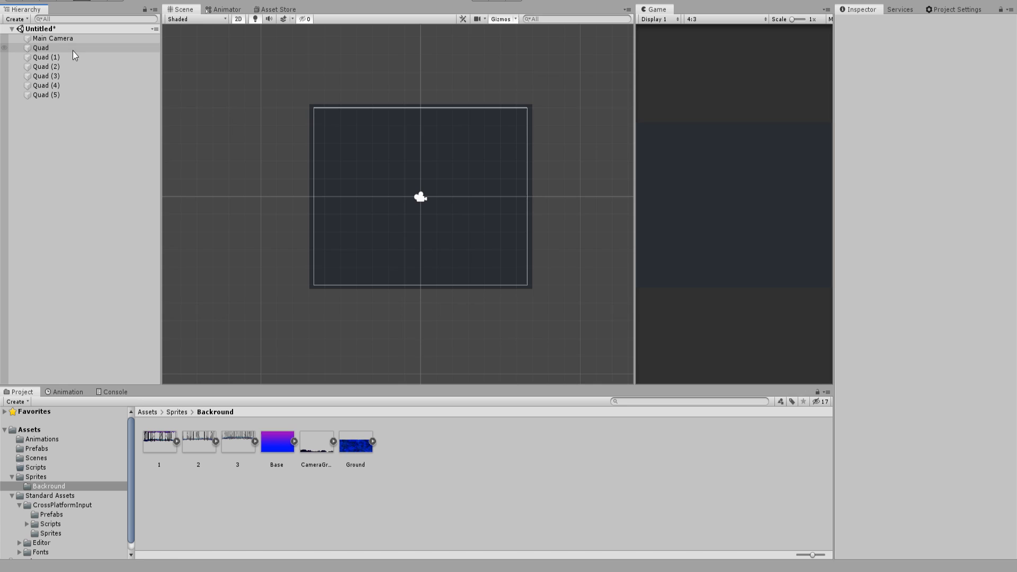
{"action": "left_click", "coordinate": [41, 47]}
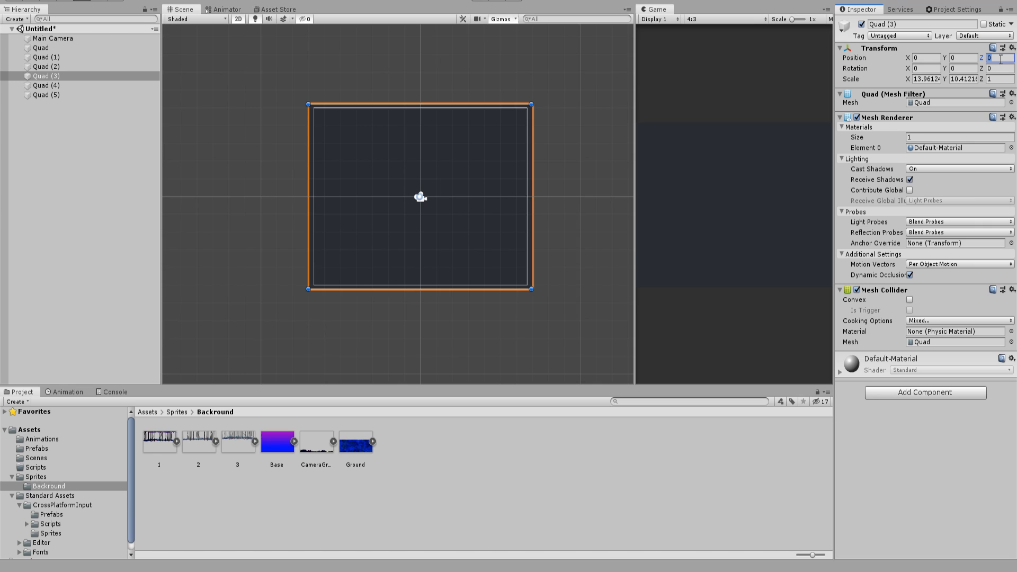
{"action": "left_click", "coordinate": [46, 95]}
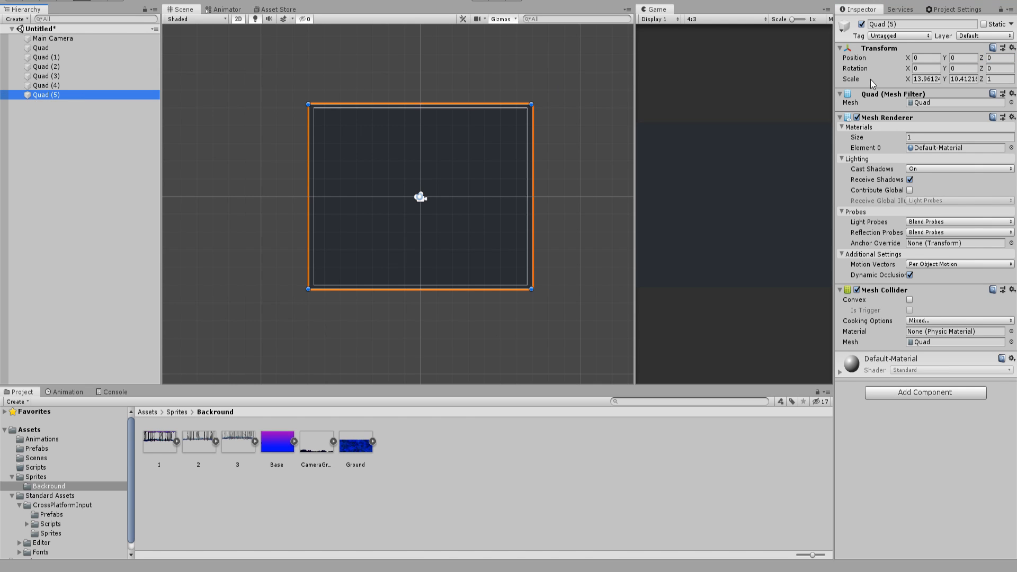
{"action": "left_click", "coordinate": [238, 18]}
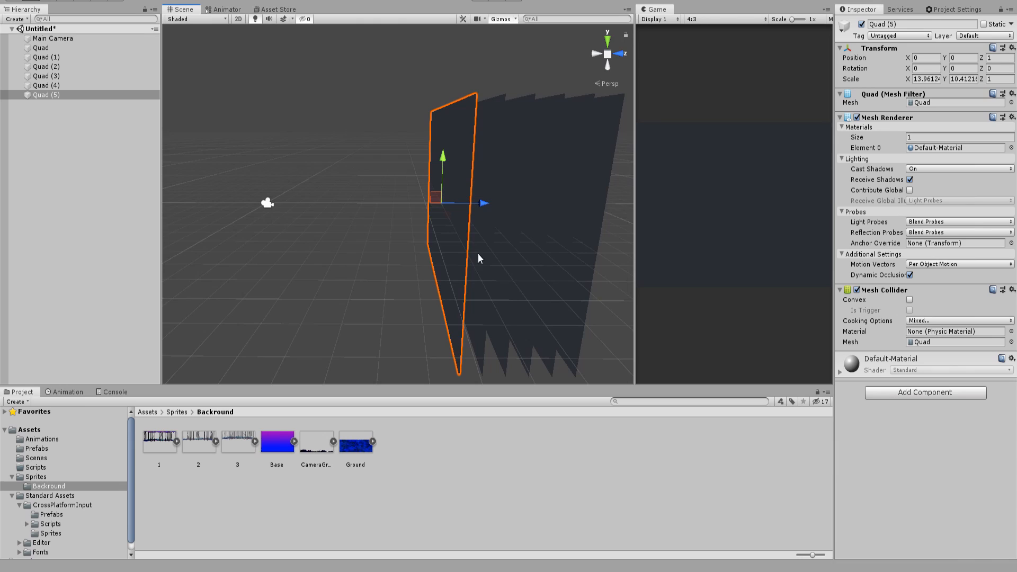
{"action": "left_click", "coordinate": [238, 18]}
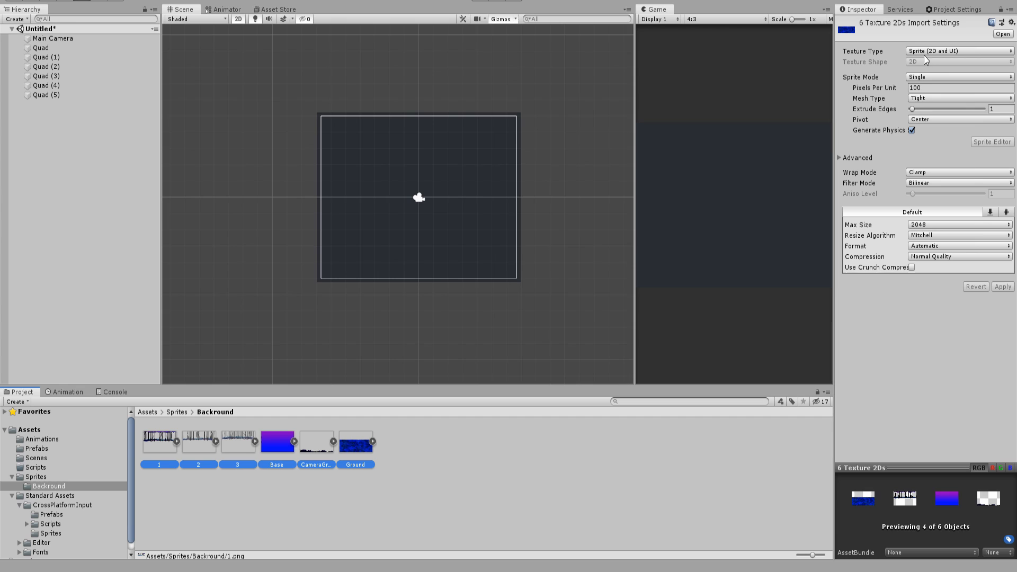
Set Backround textures to Default type and assign Base, Ground and CameraGrass materials to quads
{"action": "left_click", "coordinate": [958, 51]}
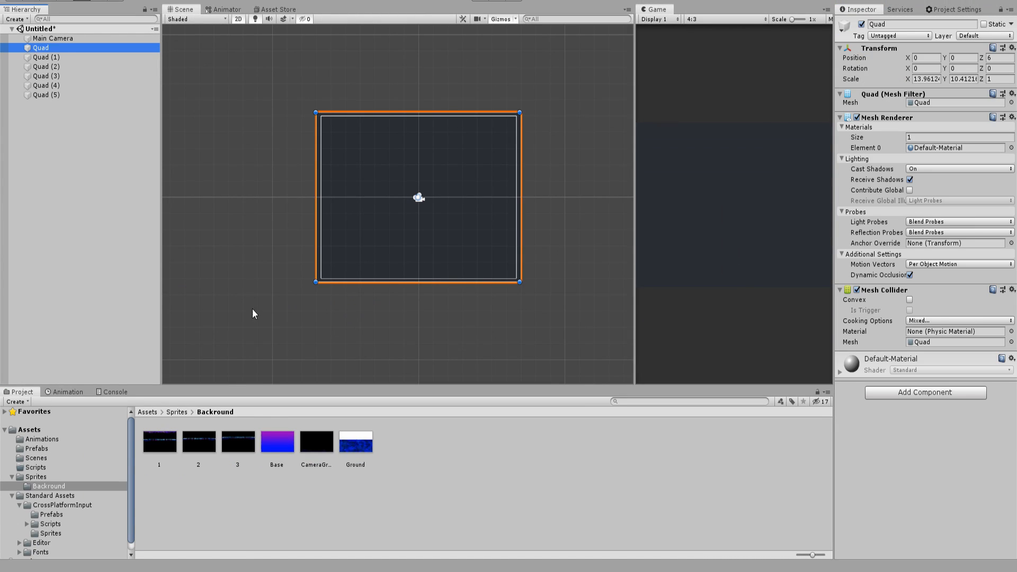
{"action": "mouse_move", "coordinate": [515, 156]}
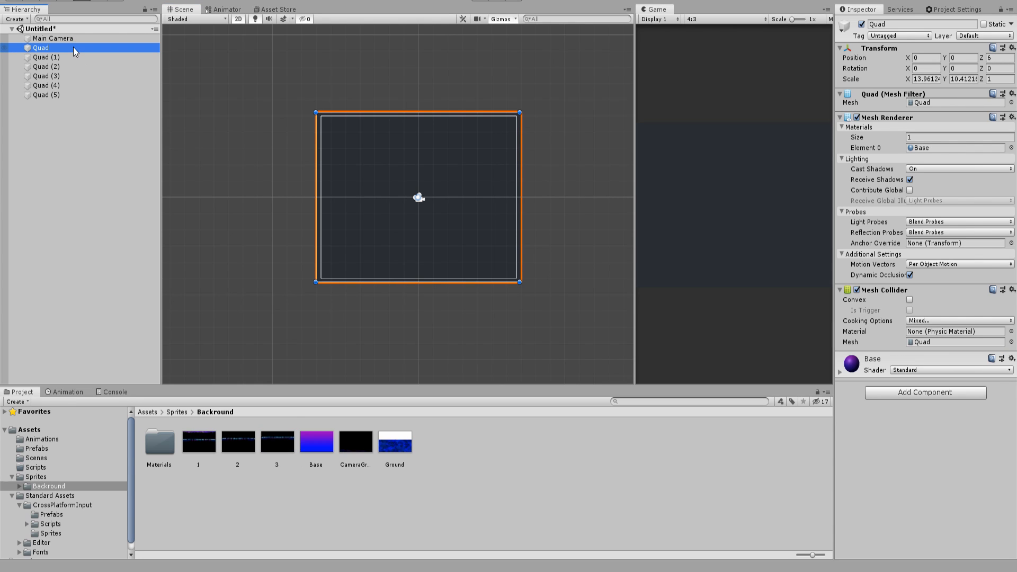
{"action": "mouse_move", "coordinate": [841, 368]}
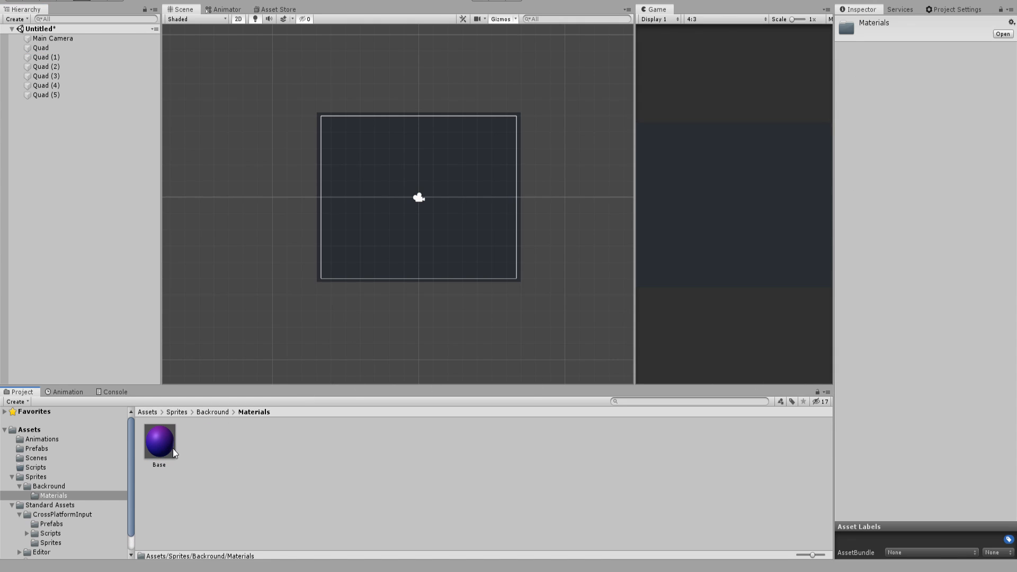
{"action": "left_click", "coordinate": [212, 412]}
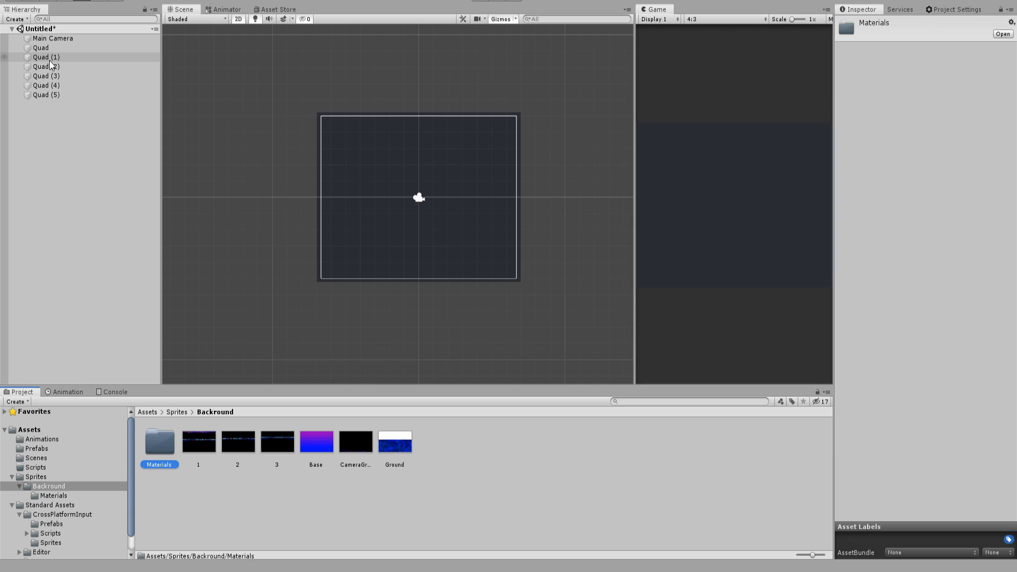
{"action": "left_click", "coordinate": [46, 57]}
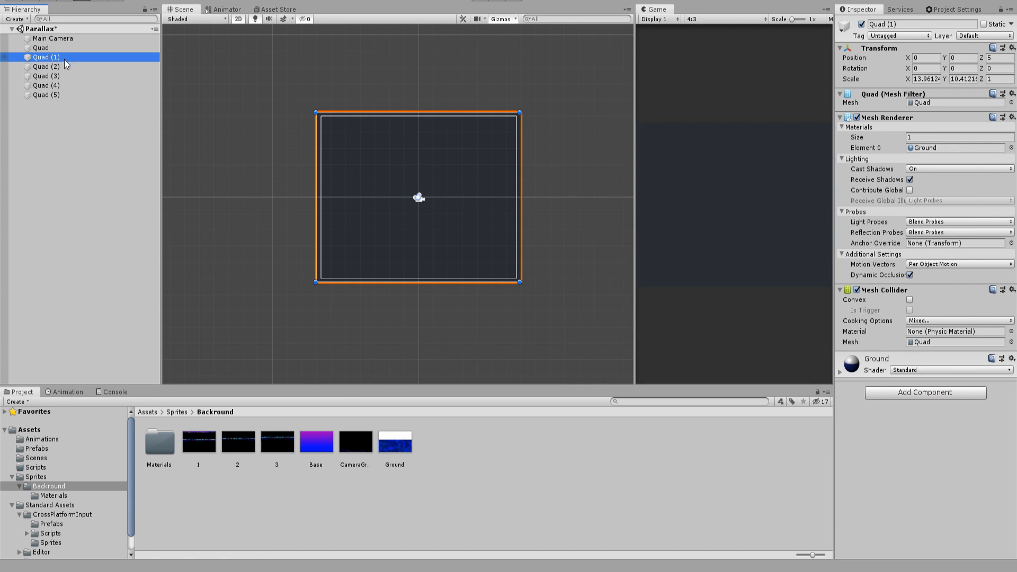
{"action": "left_click", "coordinate": [46, 76]}
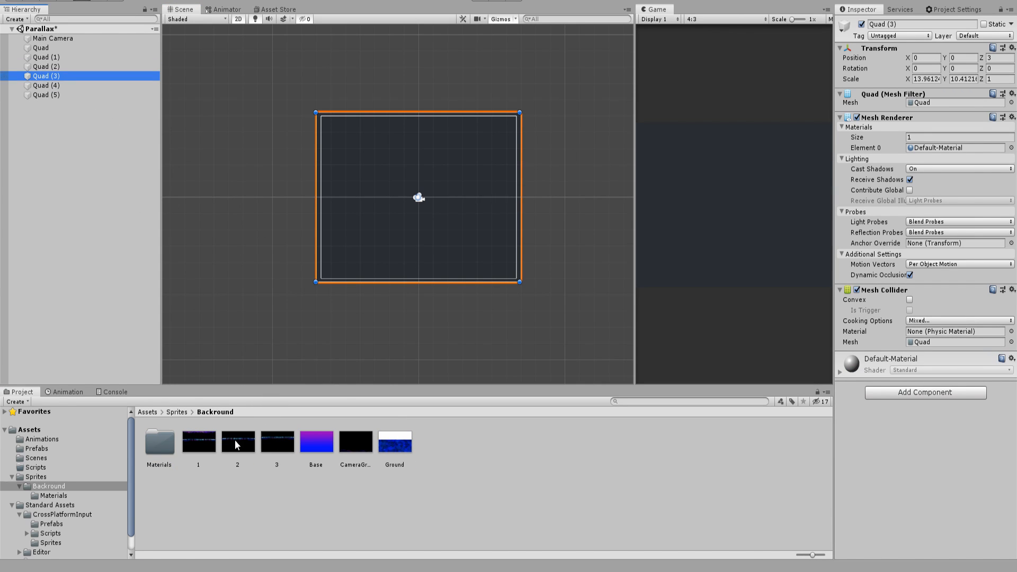
{"action": "left_click", "coordinate": [46, 95]}
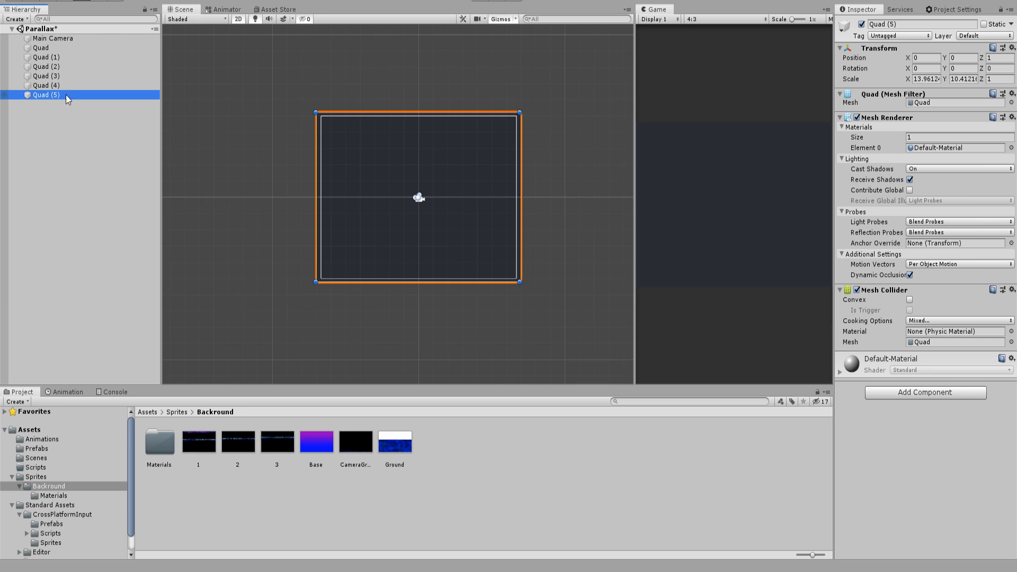
{"action": "left_click", "coordinate": [46, 57]}
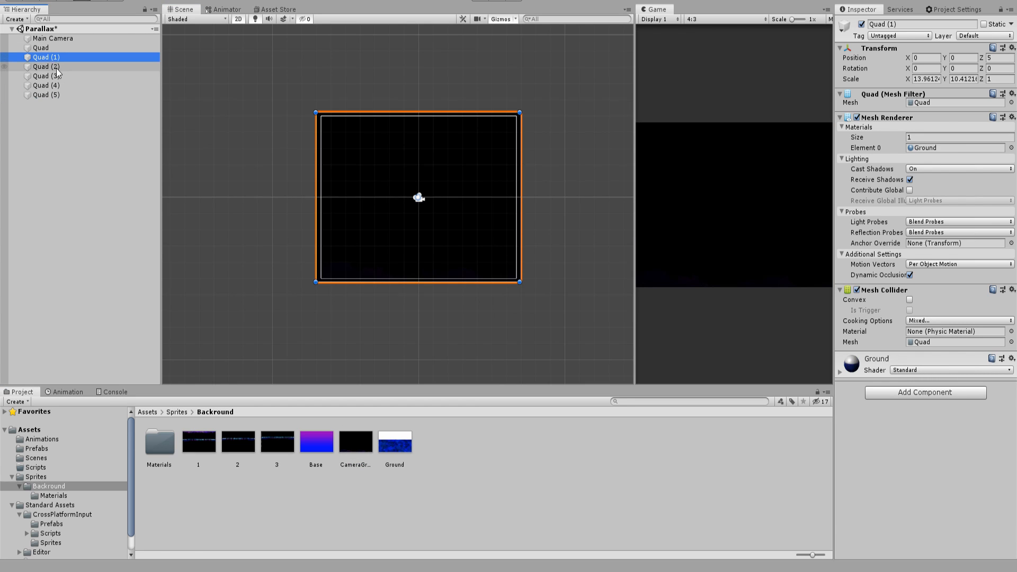
{"action": "left_click", "coordinate": [45, 94]}
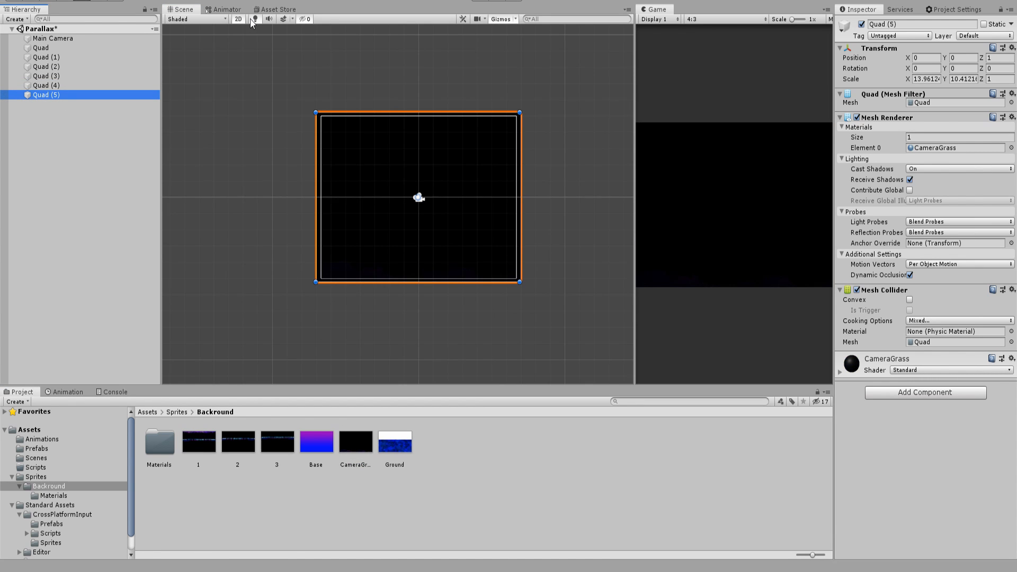
{"action": "left_click", "coordinate": [238, 18]}
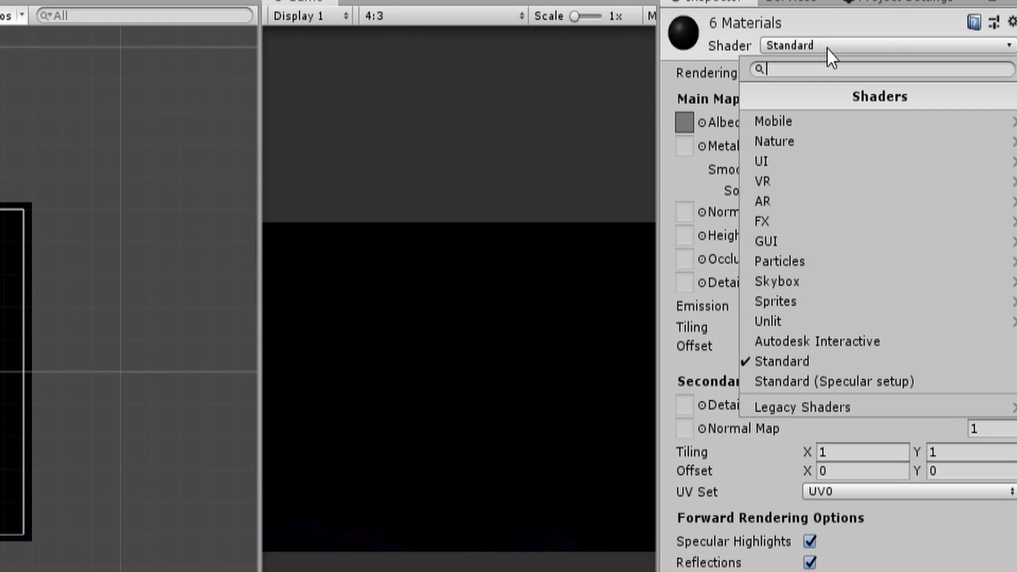
{"action": "mouse_move", "coordinate": [768, 322]}
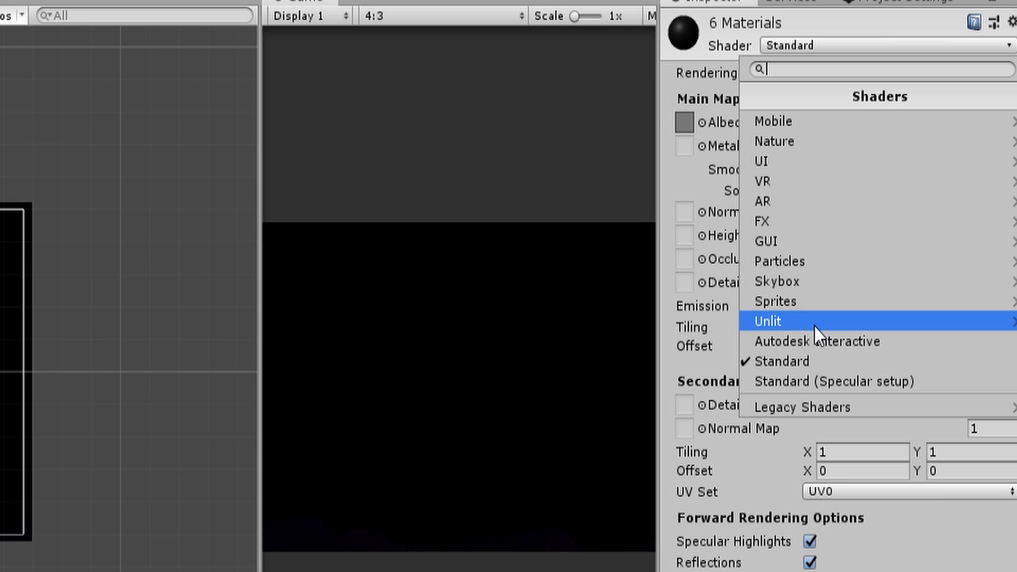
Change the six materials' shader from Standard to Unlit > Texture
{"action": "left_click", "coordinate": [768, 321]}
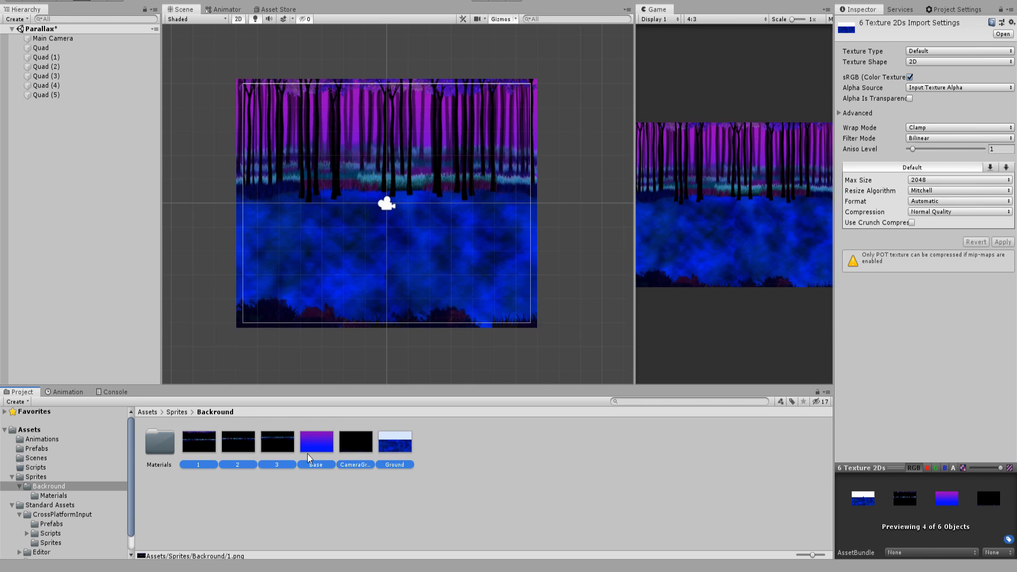
Set the six textures' Wrap Mode from Clamp to Repeat and apply
{"action": "left_click", "coordinate": [957, 127]}
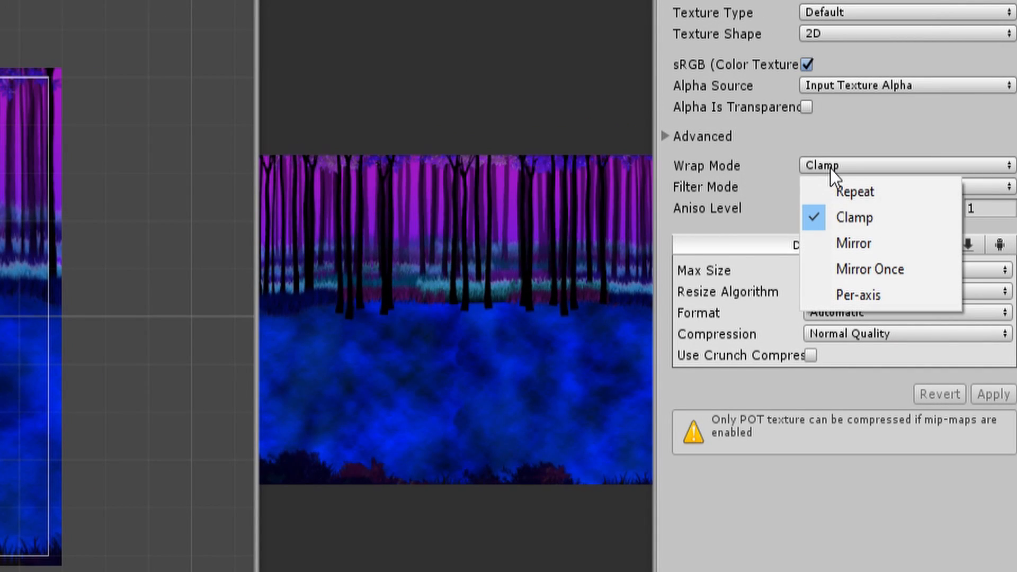
{"action": "left_click", "coordinate": [856, 191]}
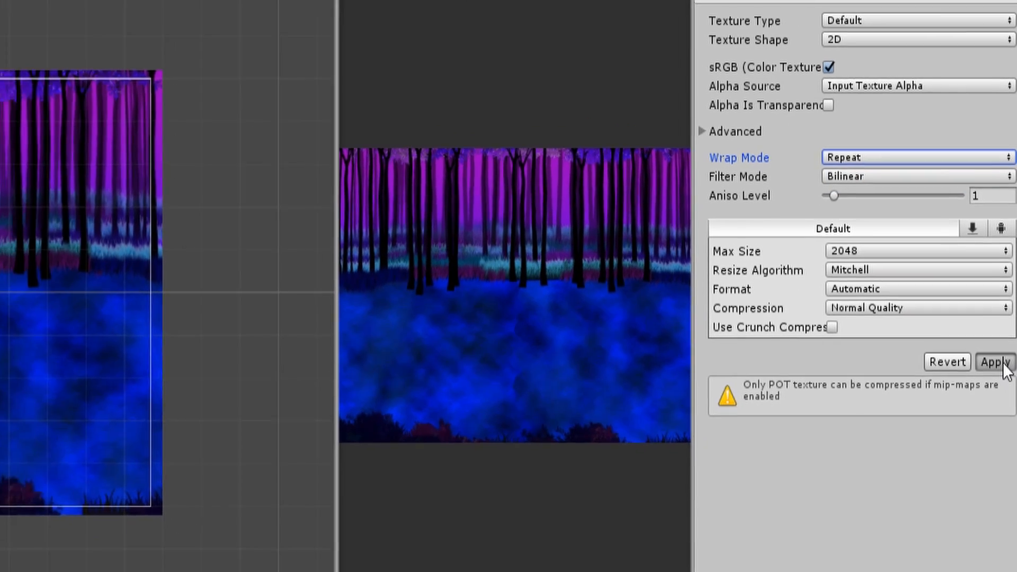
{"action": "left_click", "coordinate": [994, 362]}
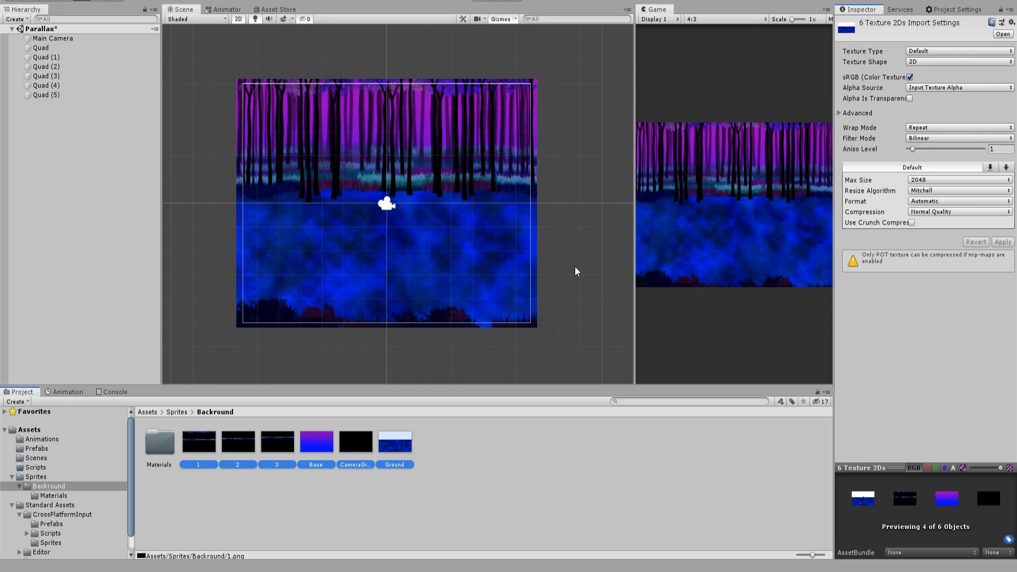
Set the Game view aspect ratio to 16:9
{"action": "left_click", "coordinate": [694, 19]}
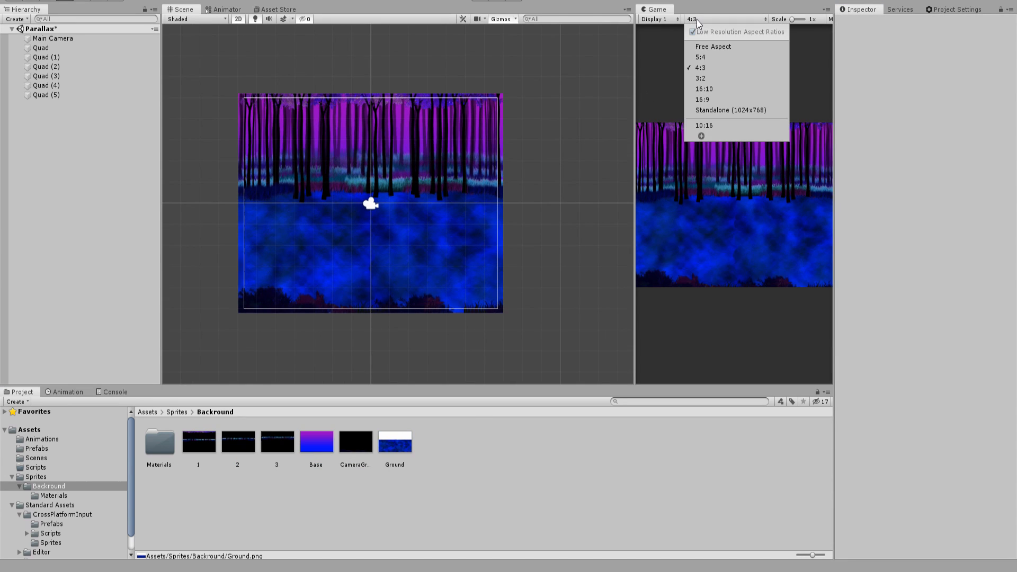
{"action": "left_click", "coordinate": [702, 99]}
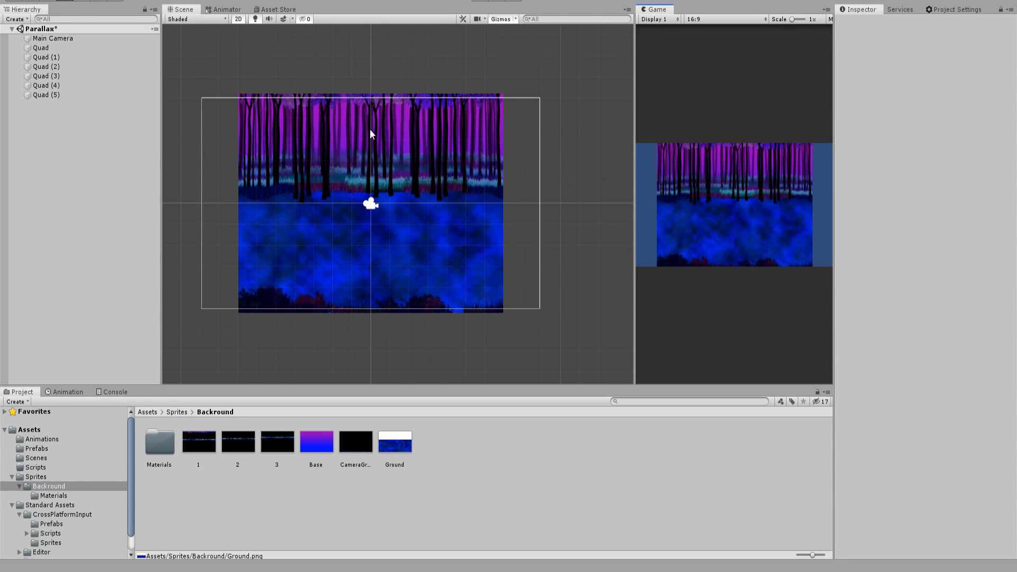
{"action": "left_click", "coordinate": [40, 47]}
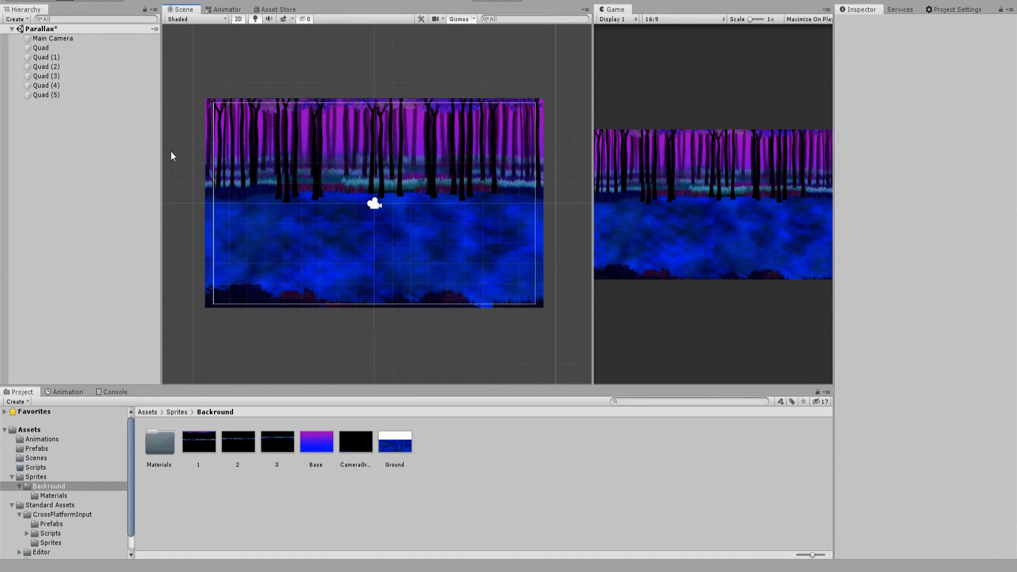
Create an empty object named Backround under Main Camera and parent the quads to it
{"action": "left_click", "coordinate": [73, 227]}
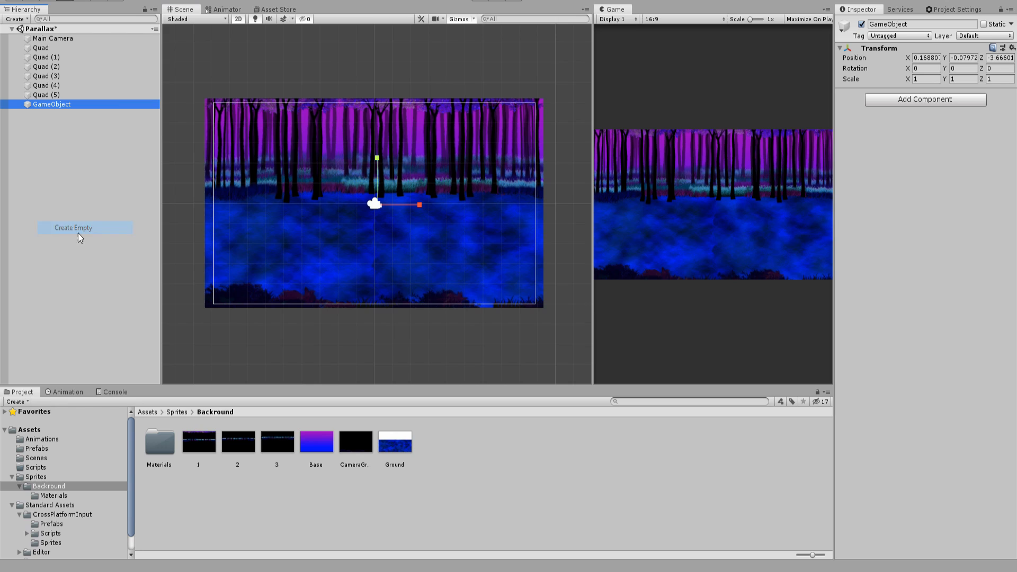
{"action": "type", "text": "Ba"}
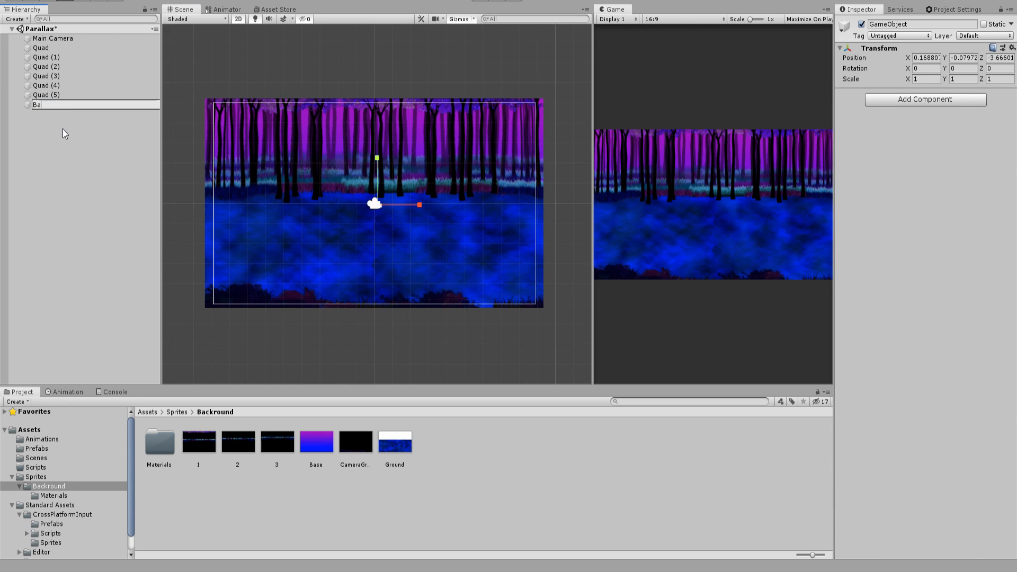
{"action": "key", "text": "Return"}
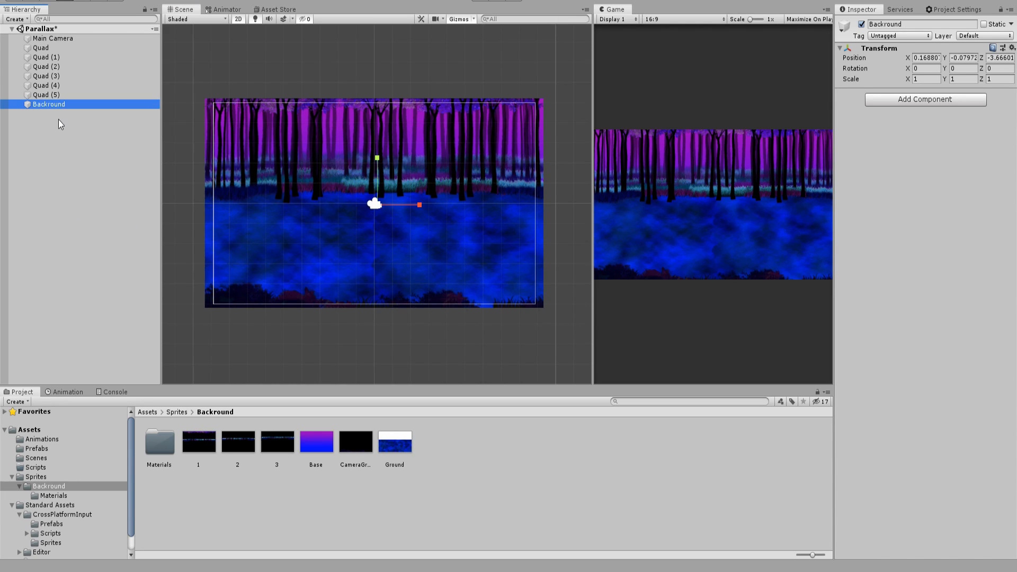
{"action": "left_click_drag", "start_coordinate": [48, 104], "coordinate": [49, 47]}
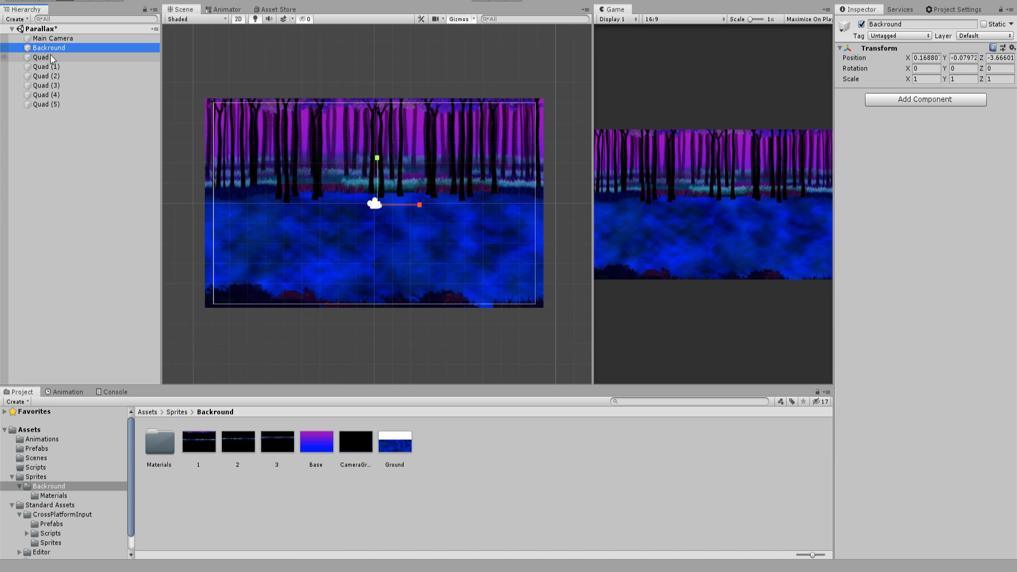
{"action": "left_click", "coordinate": [41, 57]}
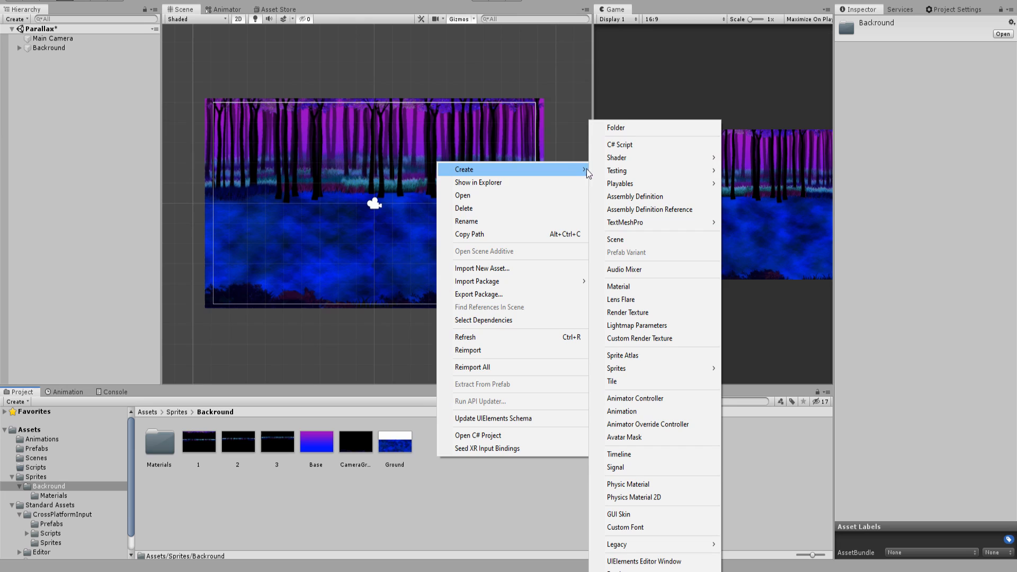
Create the Parallax C# script in the Backround folder and open it in Visual Studio
{"action": "left_click", "coordinate": [619, 145]}
{"action": "type", "text": "Parallax"}
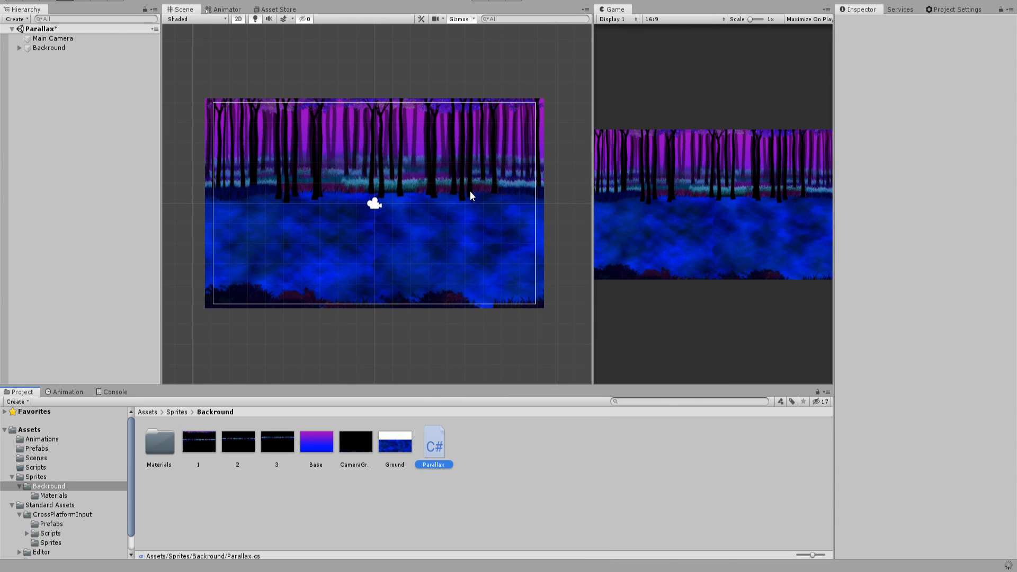
{"action": "double_click", "coordinate": [433, 441]}
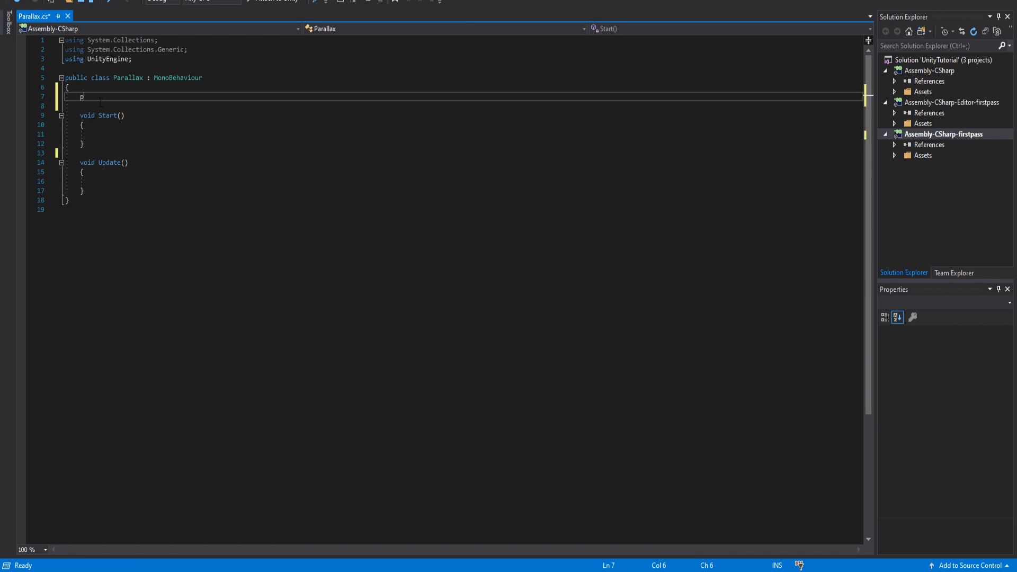
Declare public float textureSpeed with a [Range(0.0f, 1.0f)] attribute above it
{"action": "type", "text": "ublic float"}
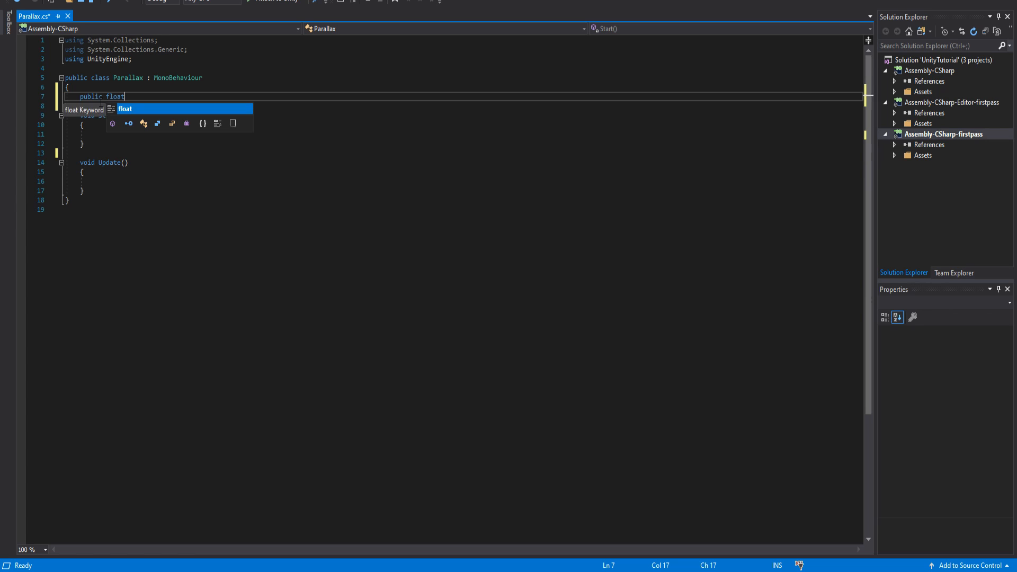
{"action": "type", "text": "textureS"}
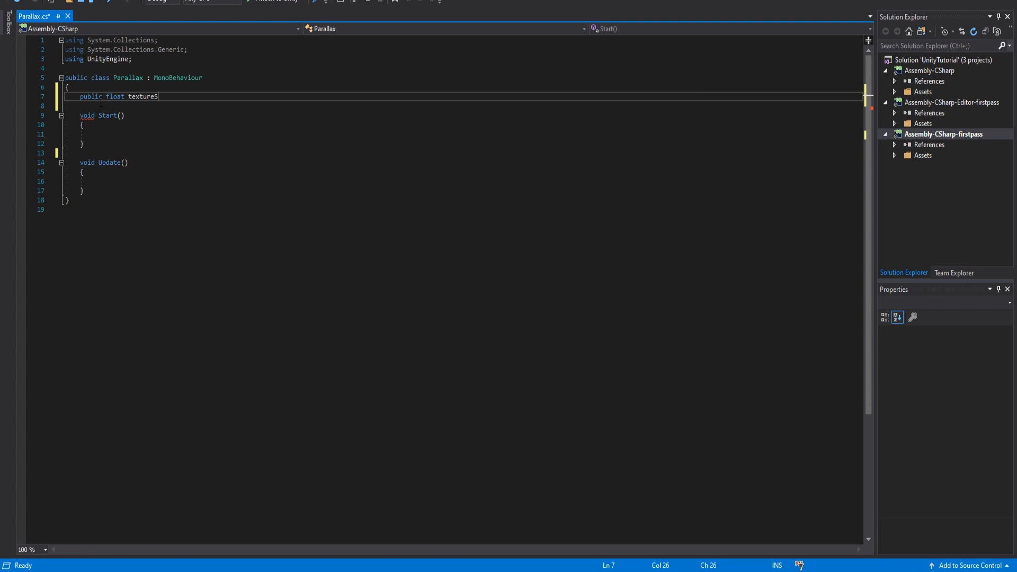
{"action": "type", "text": "peed;"}
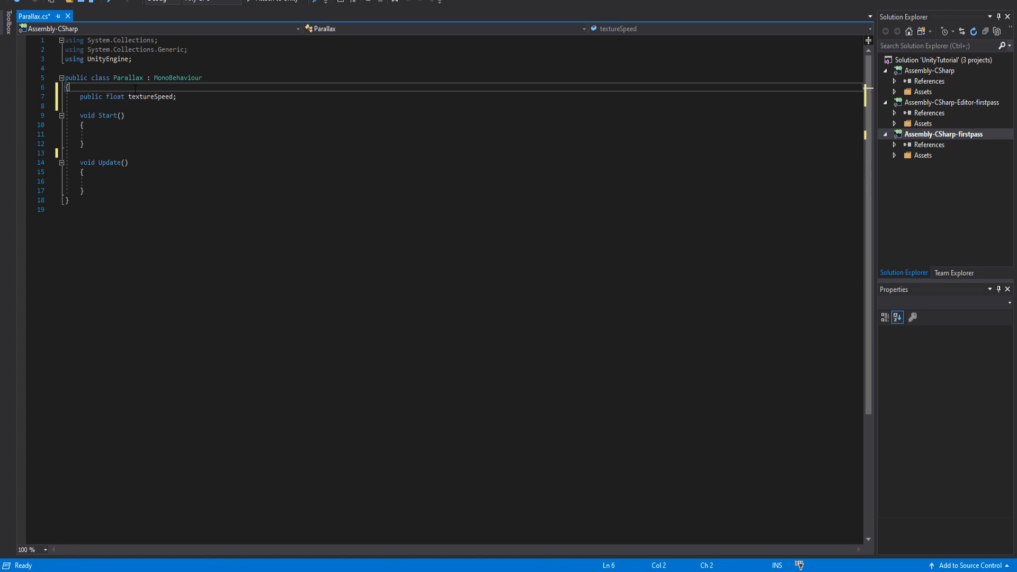
{"action": "key", "text": "enter"}
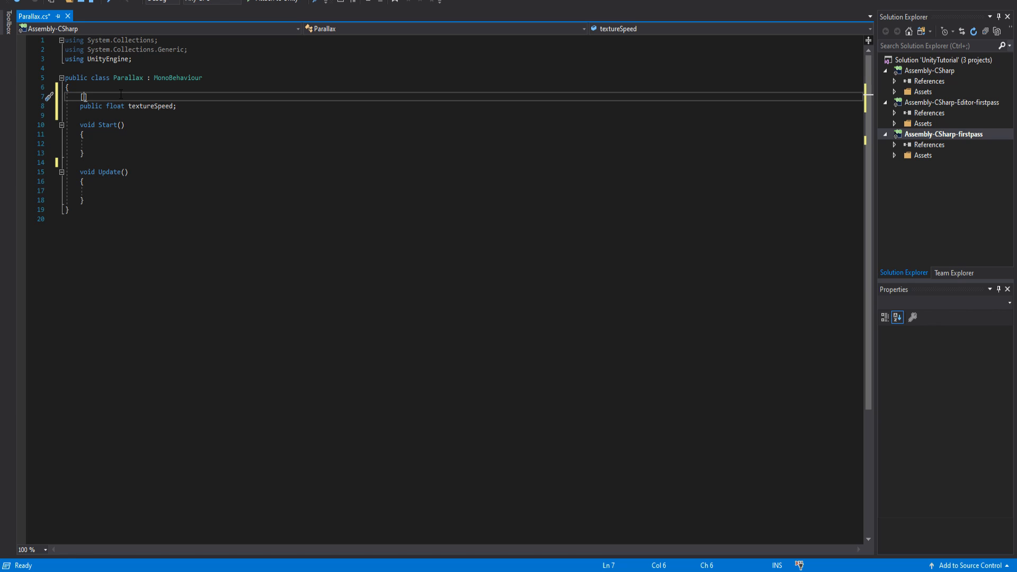
{"action": "type", "text": "[Range()]"}
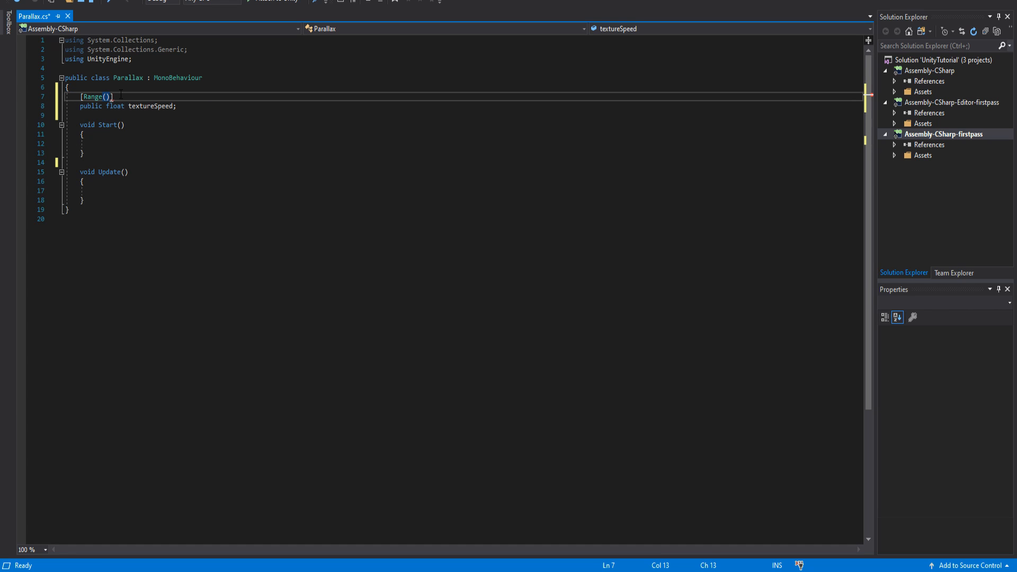
{"action": "type", "text": "0.0f"}
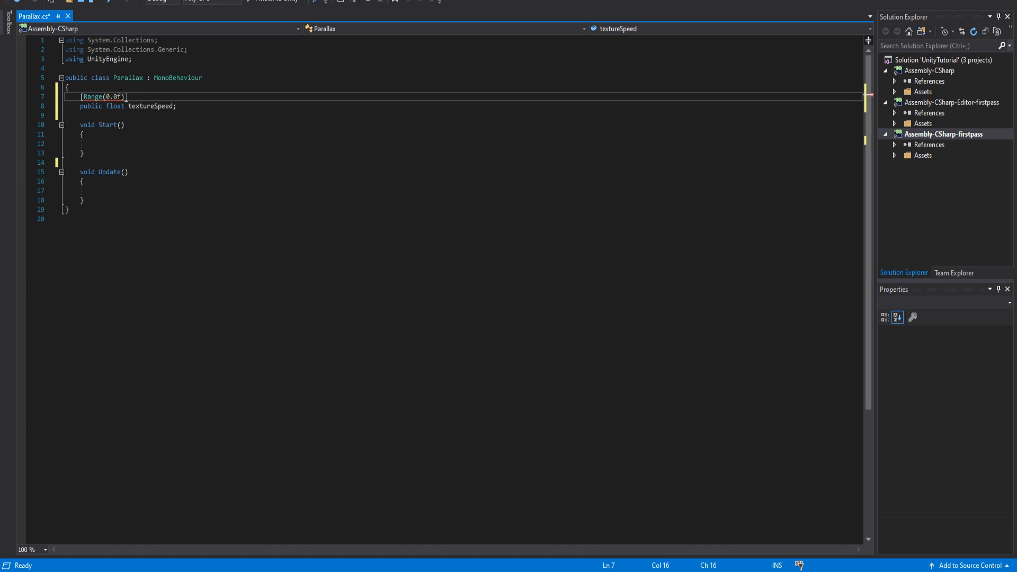
{"action": "type", "text": ", 1.0f"}
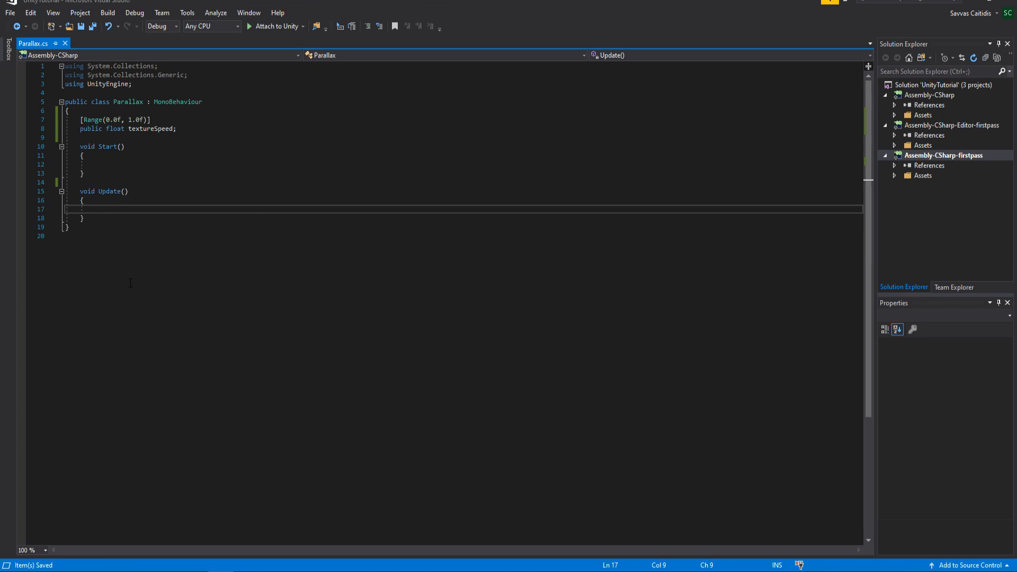
In Update, call SetTextureOffset on "_MainTex", adding new Vector2(textureSpeed, 0) * Time.deltaTime
{"action": "type", "text": "GetComponent<Rebdere>()"}
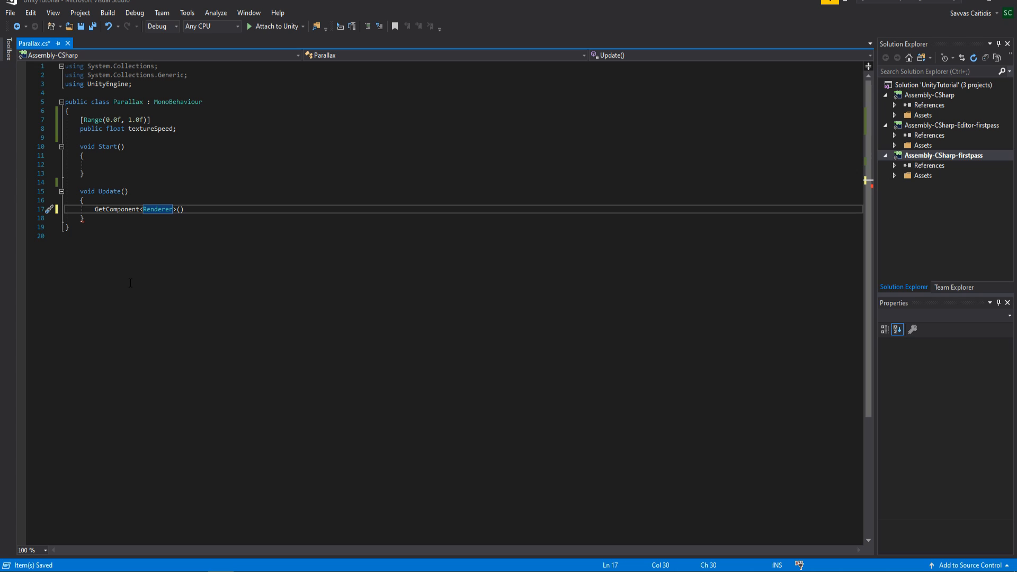
{"action": "type", "text": ".material.SetTextureOffset(\""}
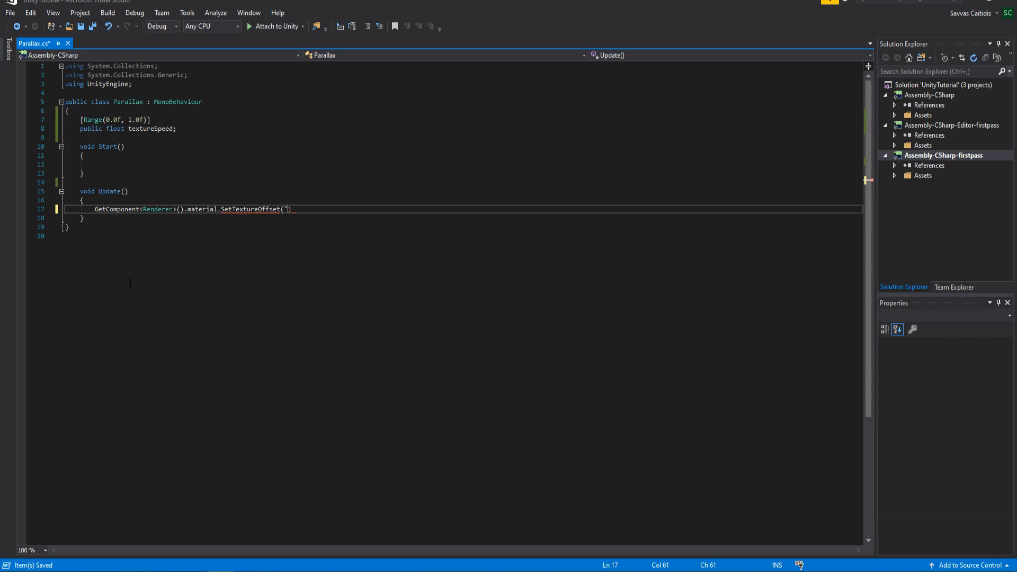
{"action": "type", "text": "_MainTex\")"}
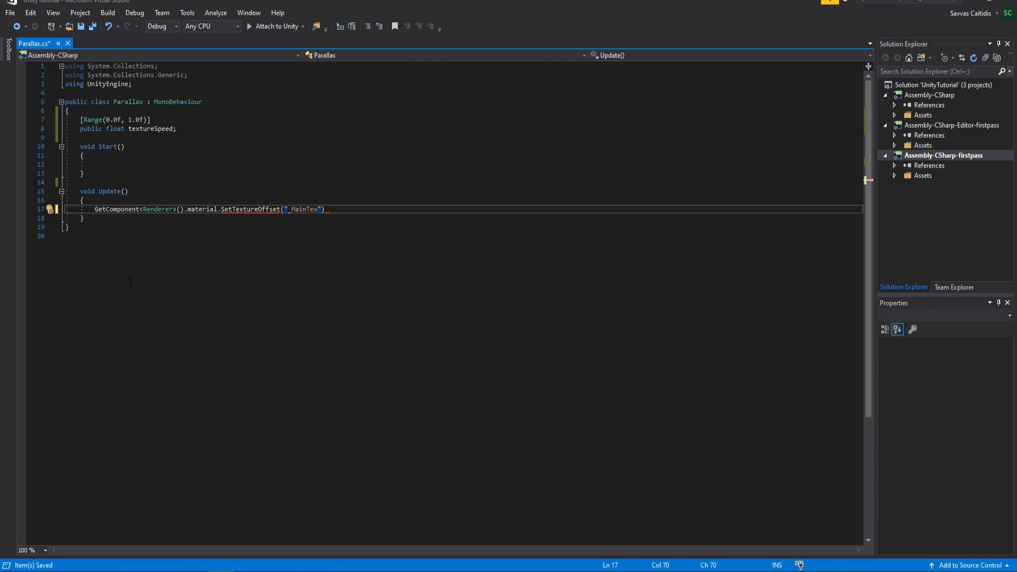
{"action": "type", "text": ", GetComponent<>()"}
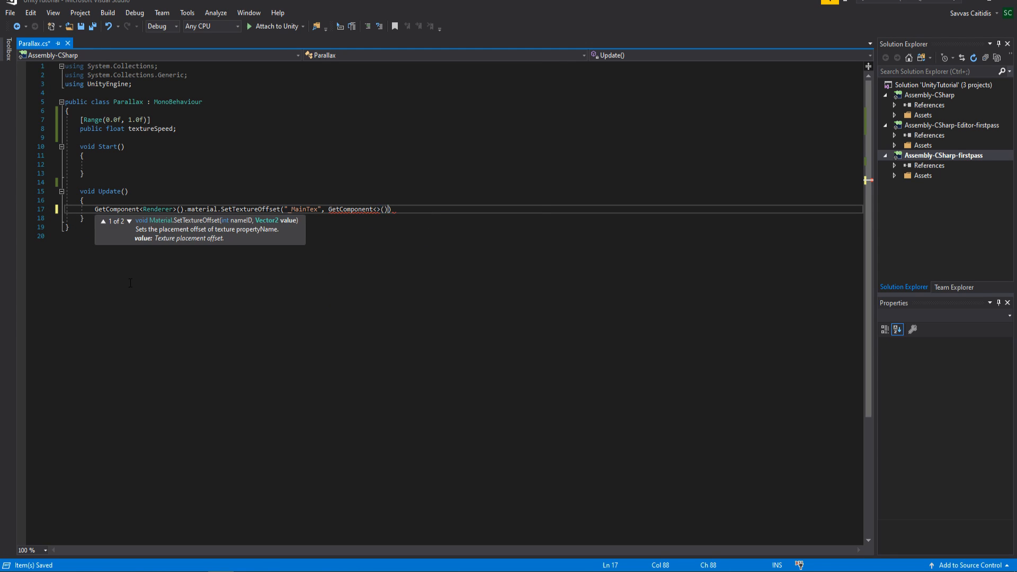
{"action": "type", "text": "Renderer"}
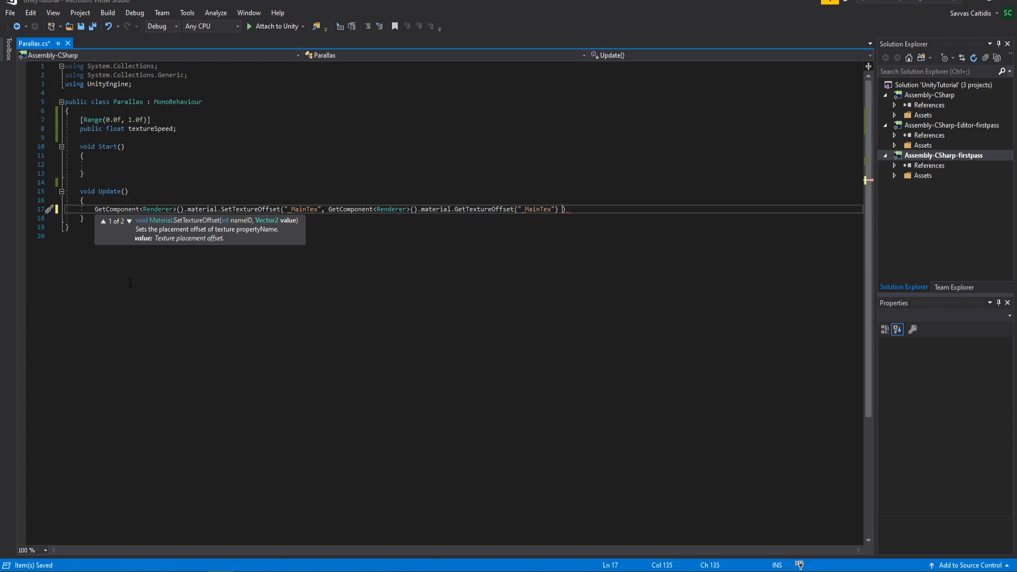
{"action": "type", "text": "+ new Vector2("}
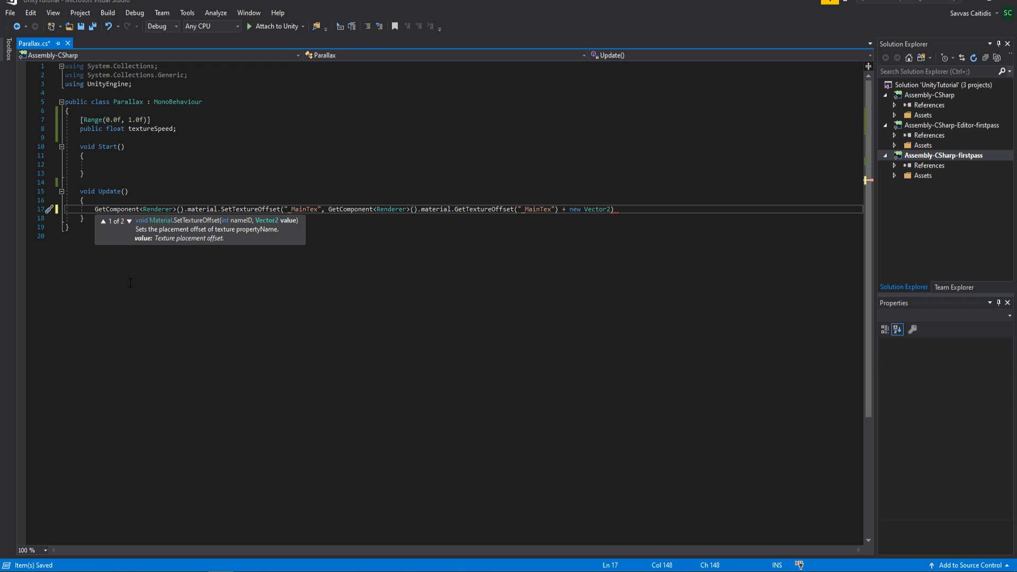
{"action": "type", "text": "textureSpeed"}
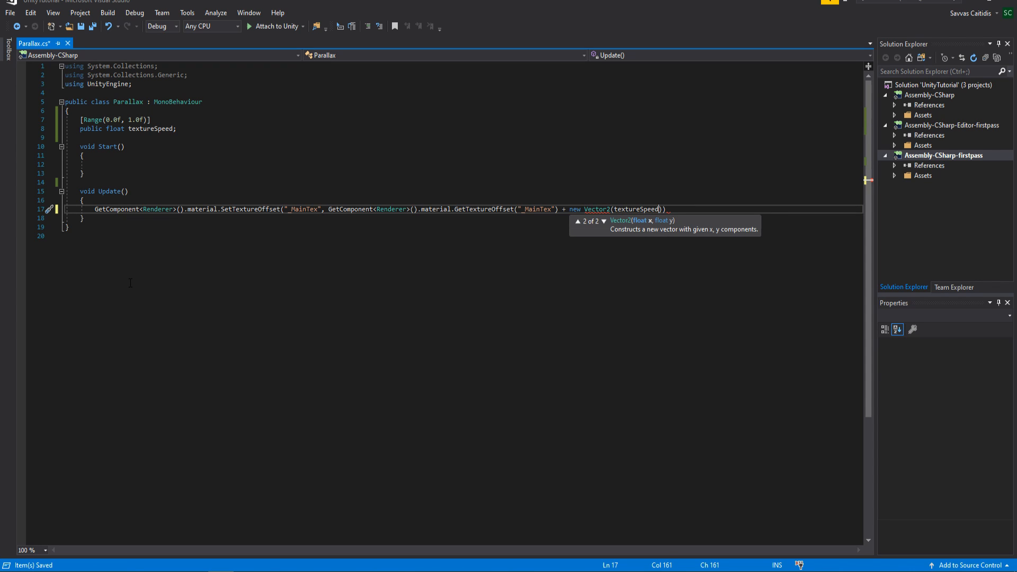
{"action": "type", "text": ", 0)"}
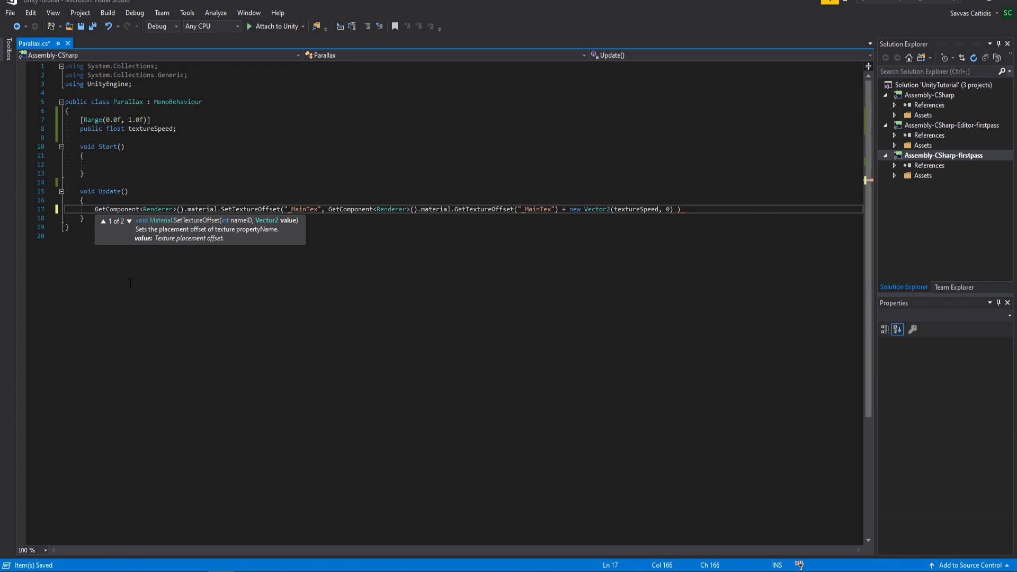
{"action": "type", "text": "* Time.deltaTime"}
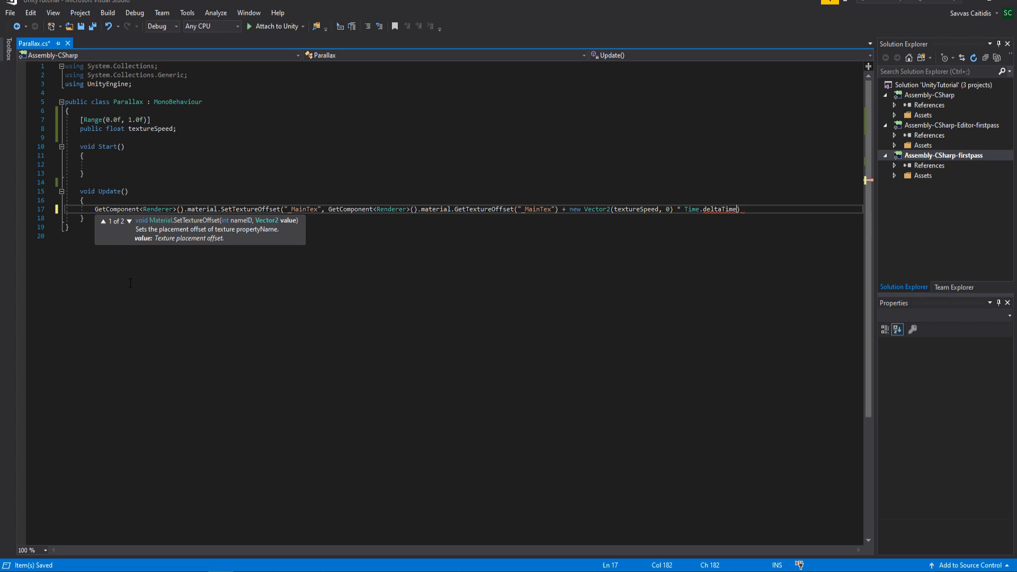
{"action": "left_click", "coordinate": [81, 173]}
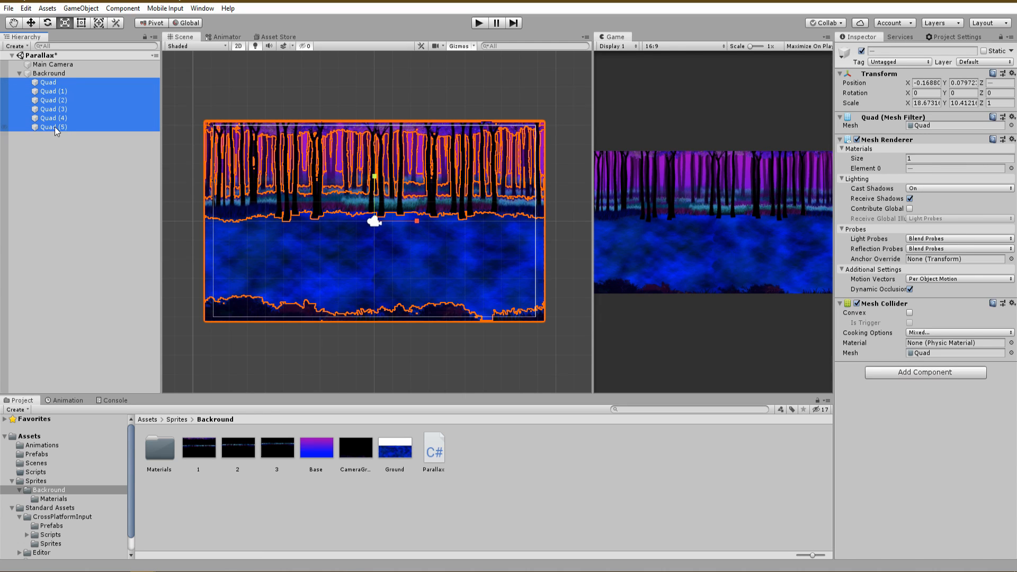
Select Quad through Quad (5) under Backround and add the Parallax script
{"action": "left_click", "coordinate": [433, 448]}
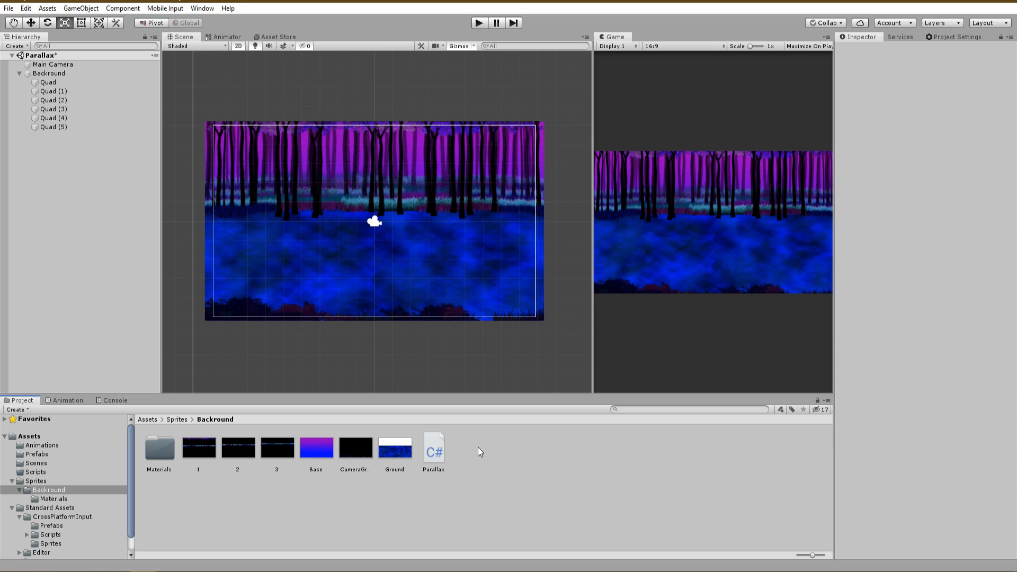
{"action": "left_click", "coordinate": [49, 83]}
{"action": "type", "text": "BaseColor"}
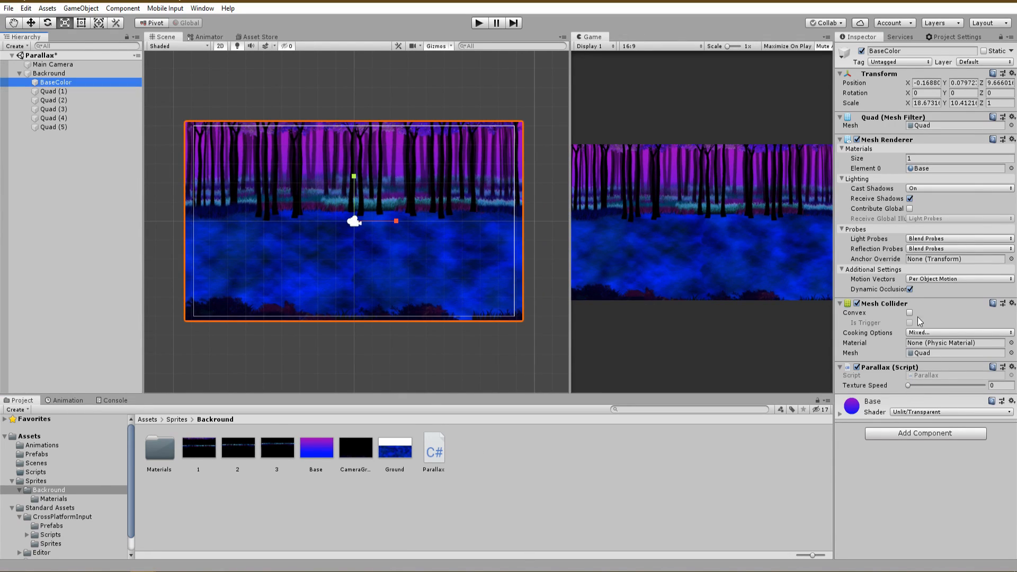
Rename the remaining quads Ground, 3, 2, 1 and Camera, setting speeds like Ground 0.2, Camera 0.25
{"action": "left_click", "coordinate": [53, 91]}
{"action": "type", "text": ".2"}
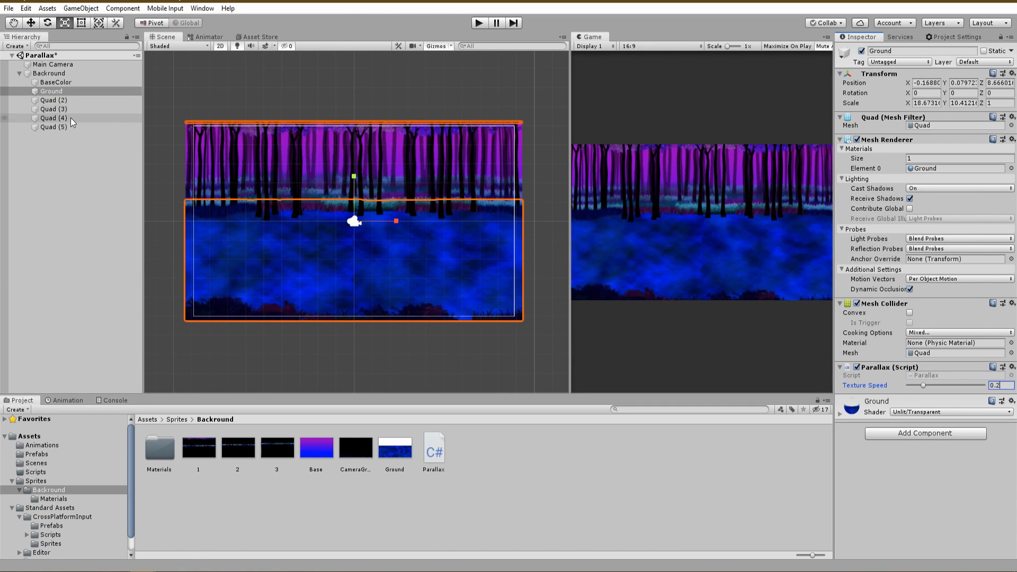
{"action": "left_click", "coordinate": [53, 100]}
{"action": "type", "text": "3"}
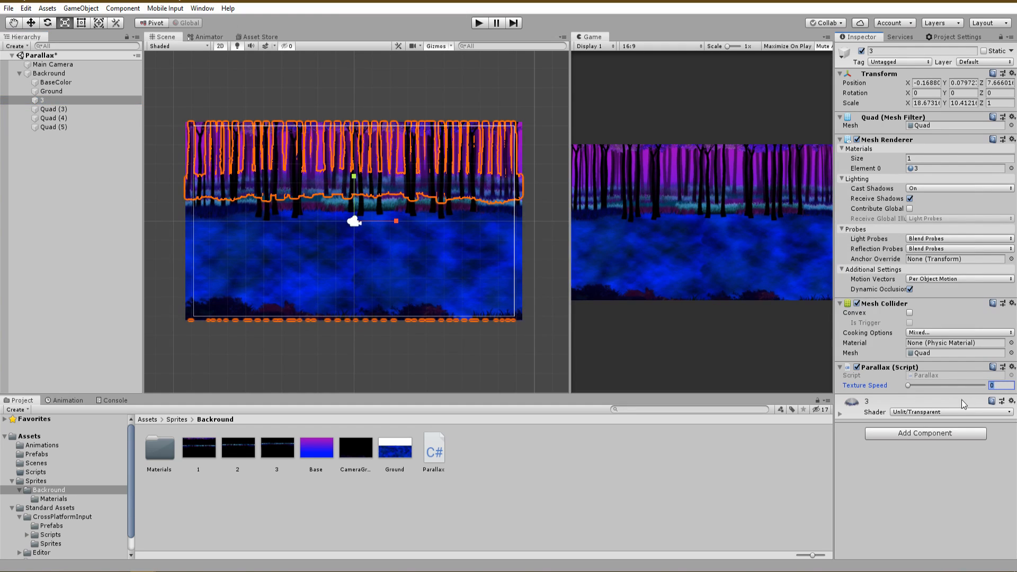
{"action": "left_click", "coordinate": [54, 109]}
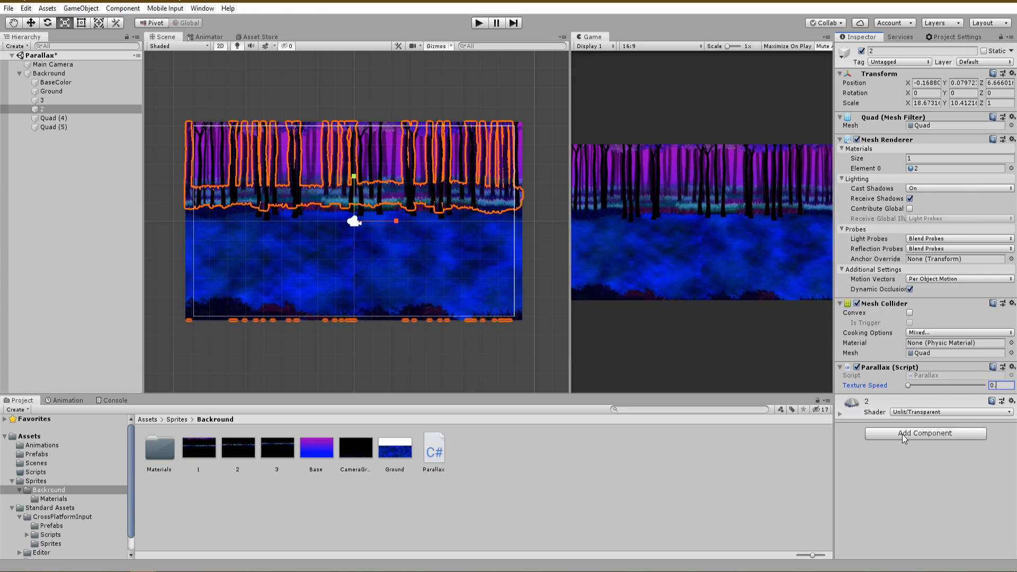
{"action": "left_click", "coordinate": [53, 118]}
{"action": "type", "text": "1"}
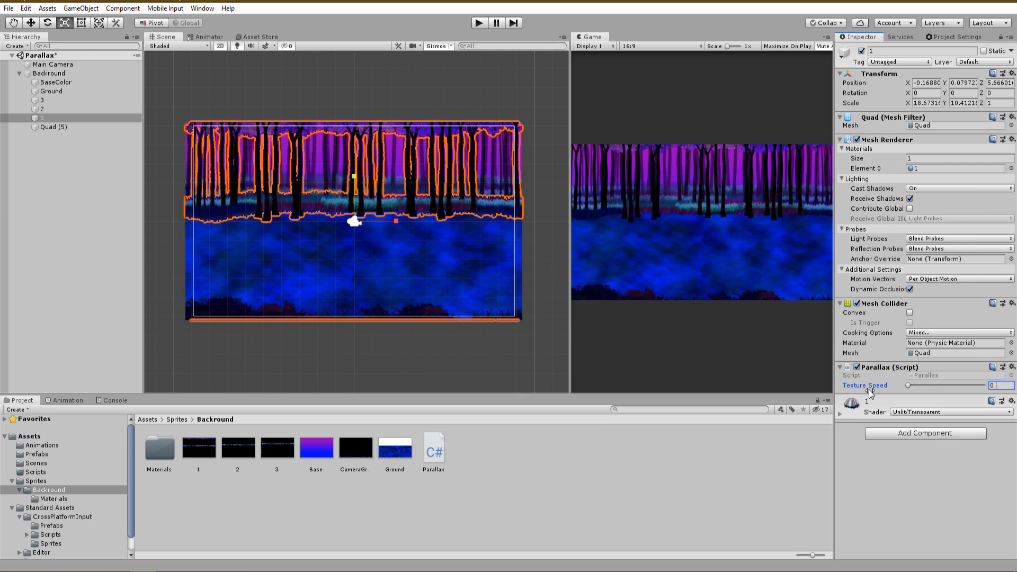
{"action": "left_click", "coordinate": [54, 127]}
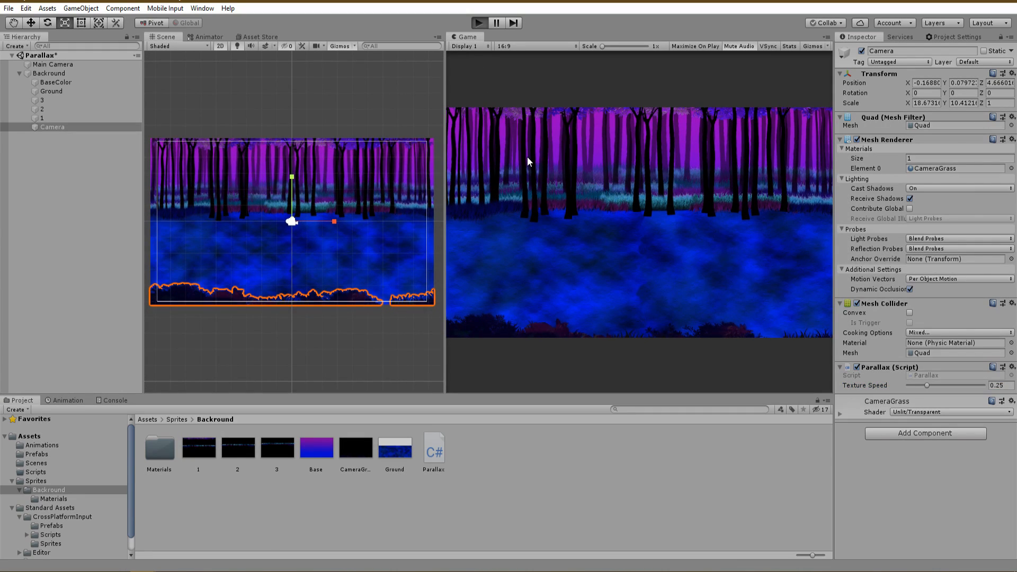
Enter Play mode to watch the forest layers scroll at different speeds
{"action": "left_click", "coordinate": [478, 22]}
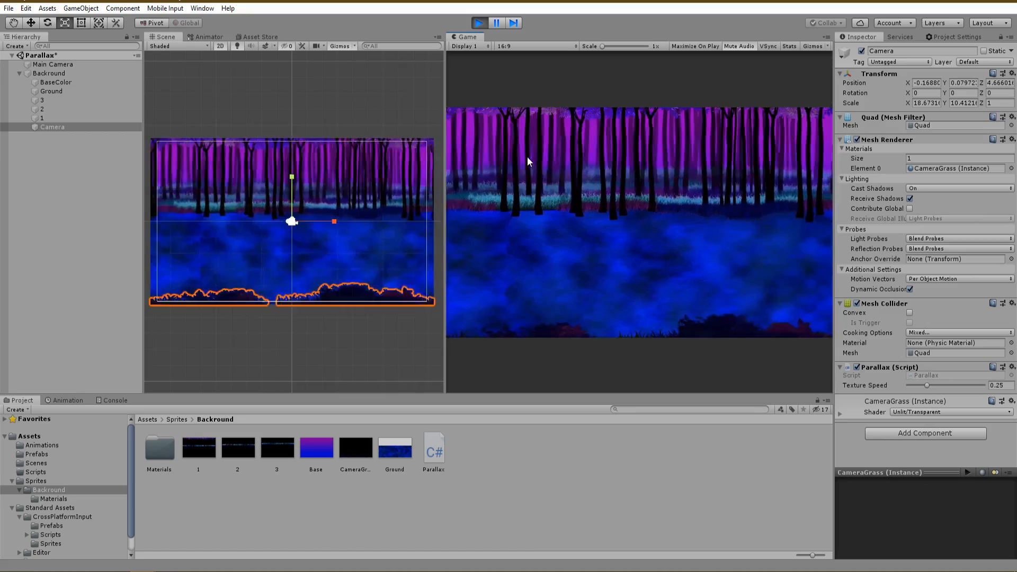